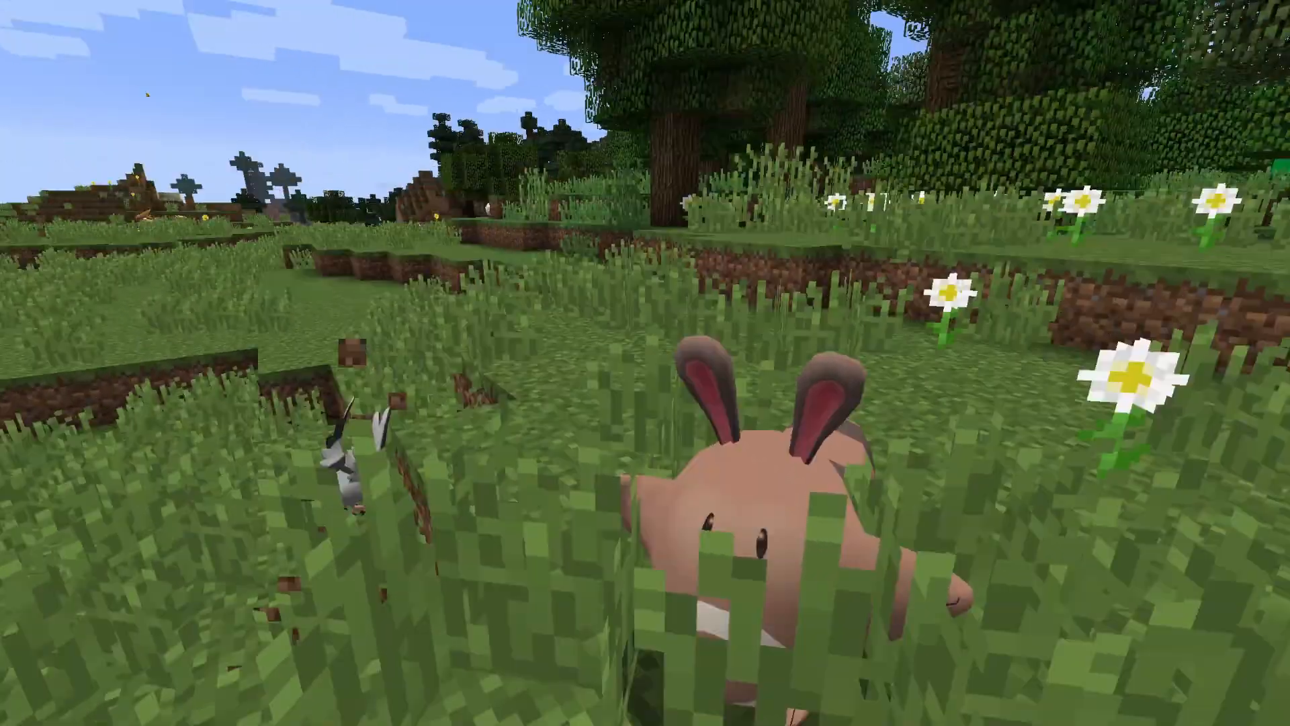
mouse_move(645, 363)
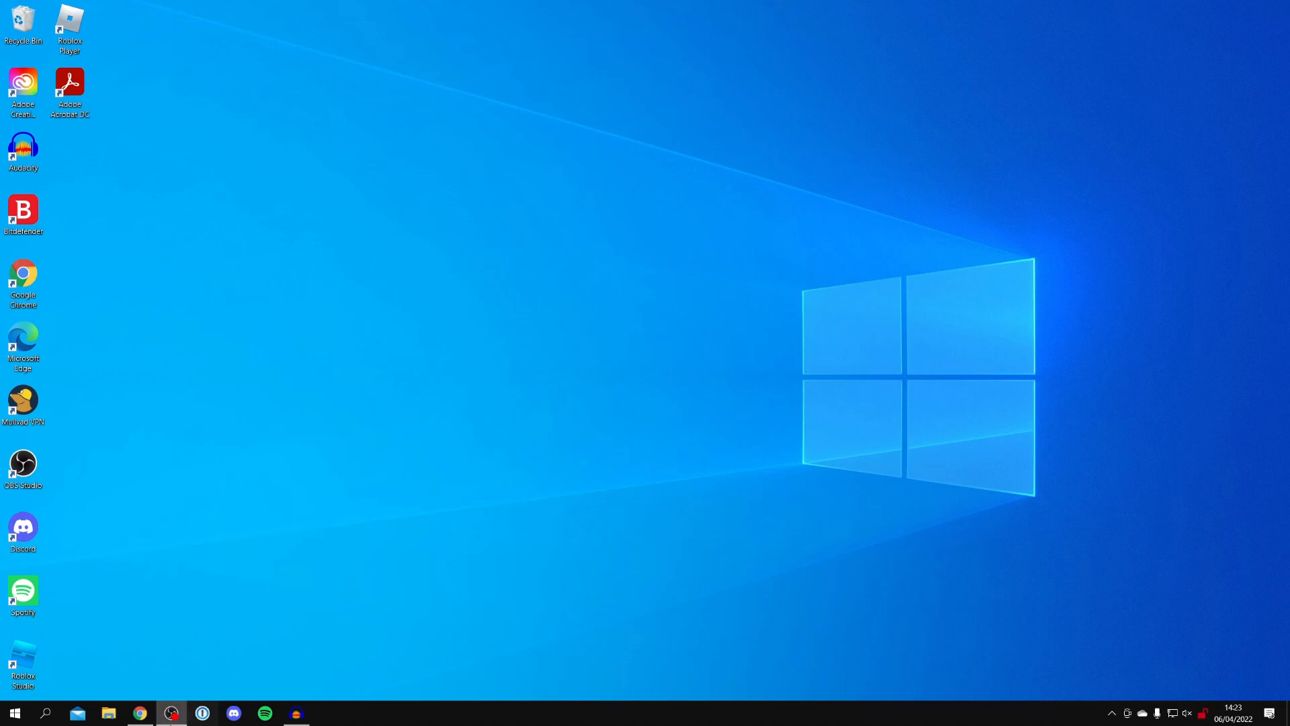
Launch Chrome and search Google for 'curseforge'
left_click(138, 712)
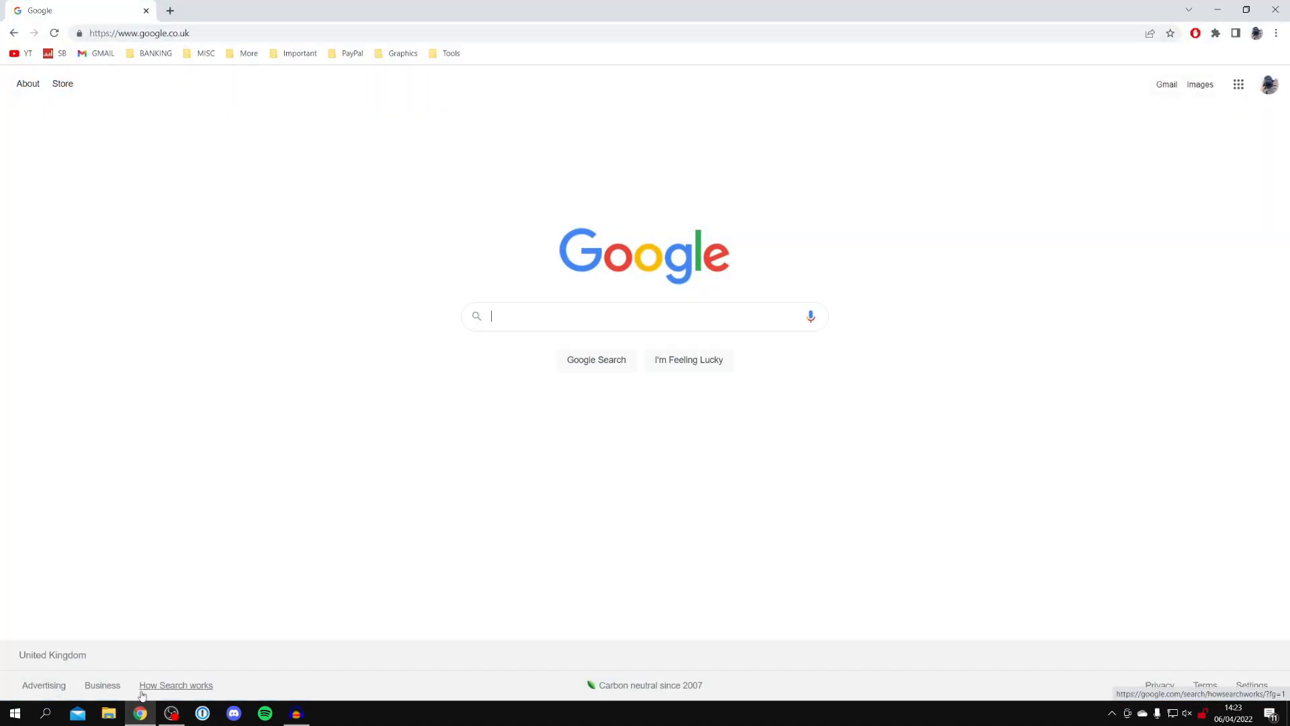
mouse_move(469, 399)
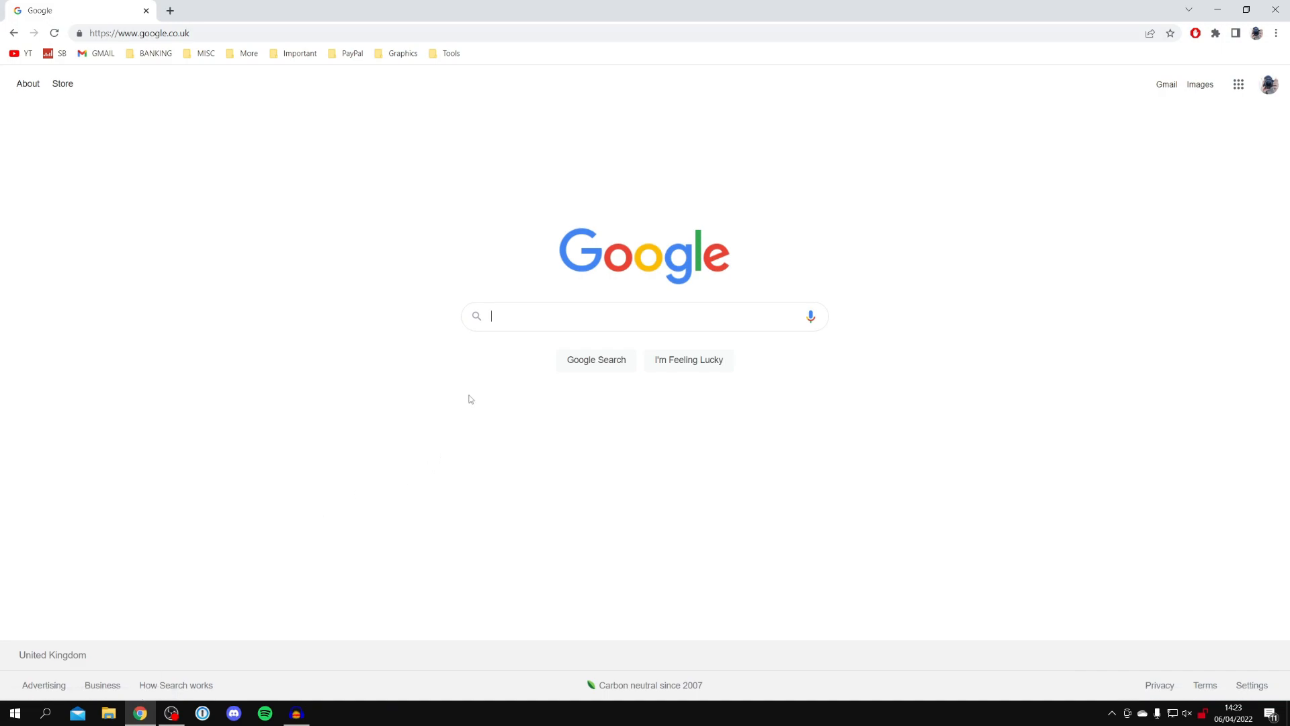
mouse_move(483, 379)
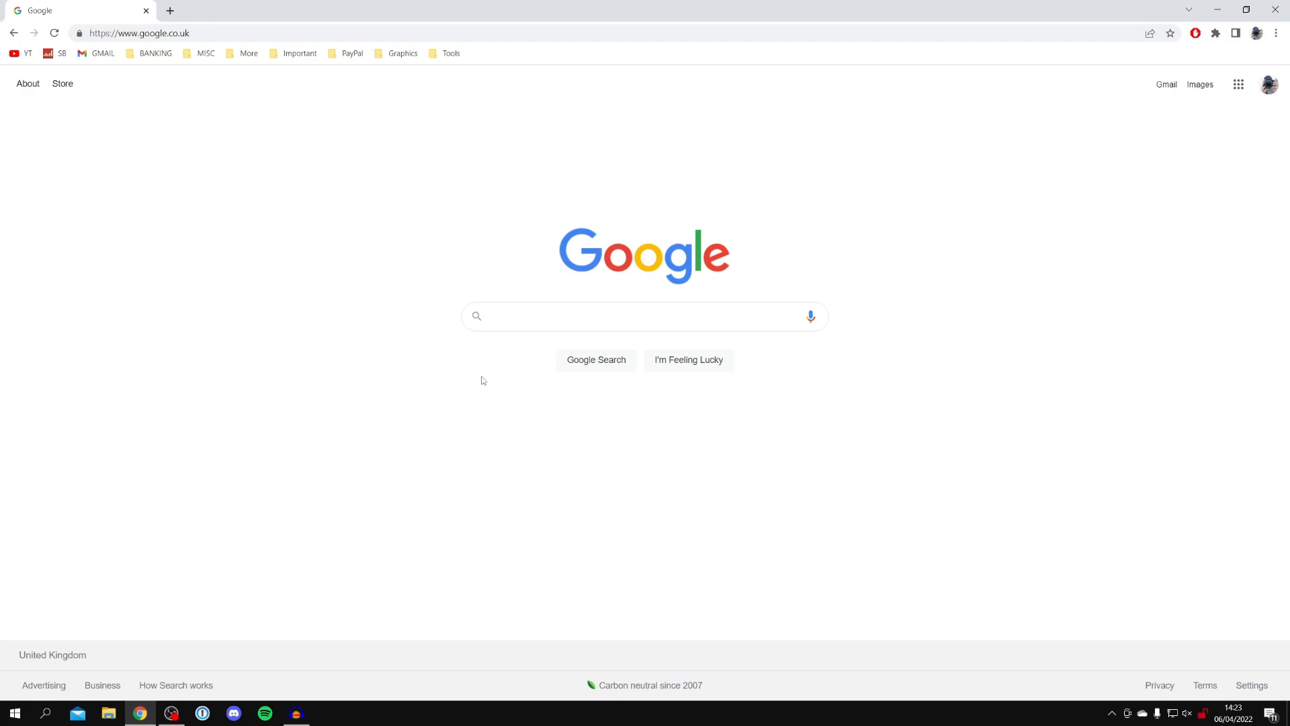
type("d")
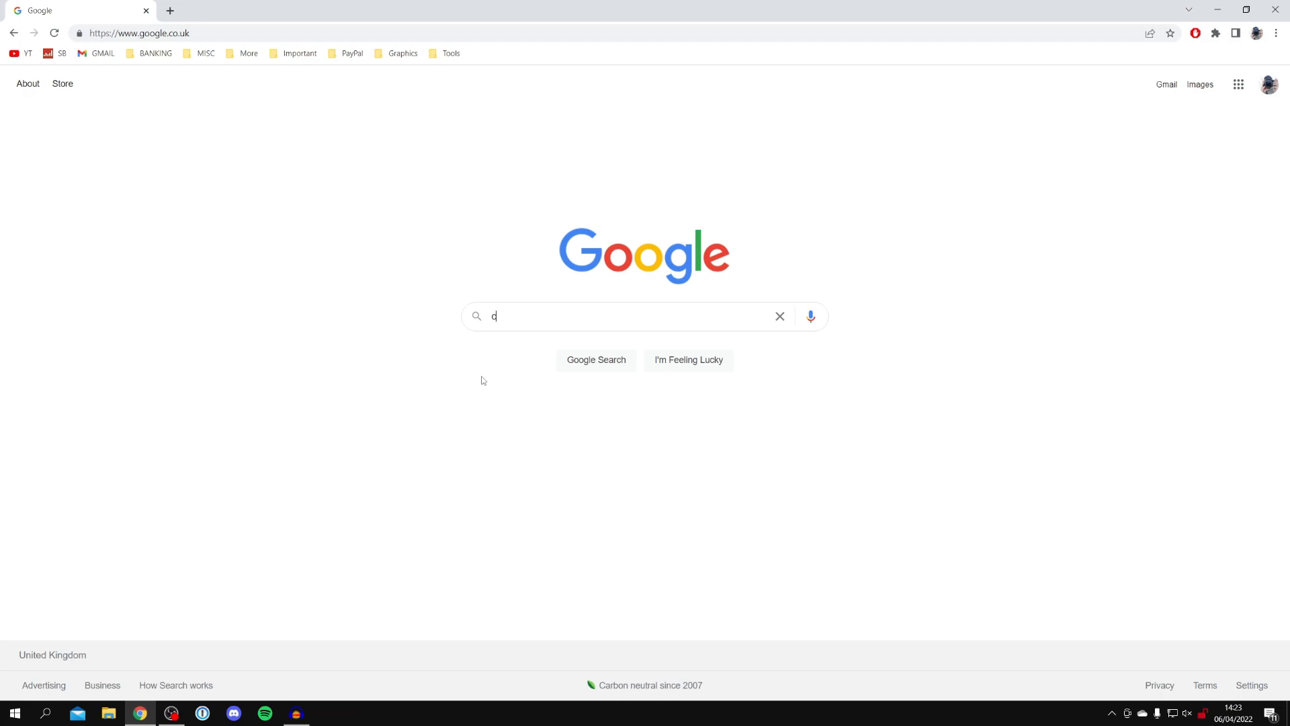
type("urseforge")
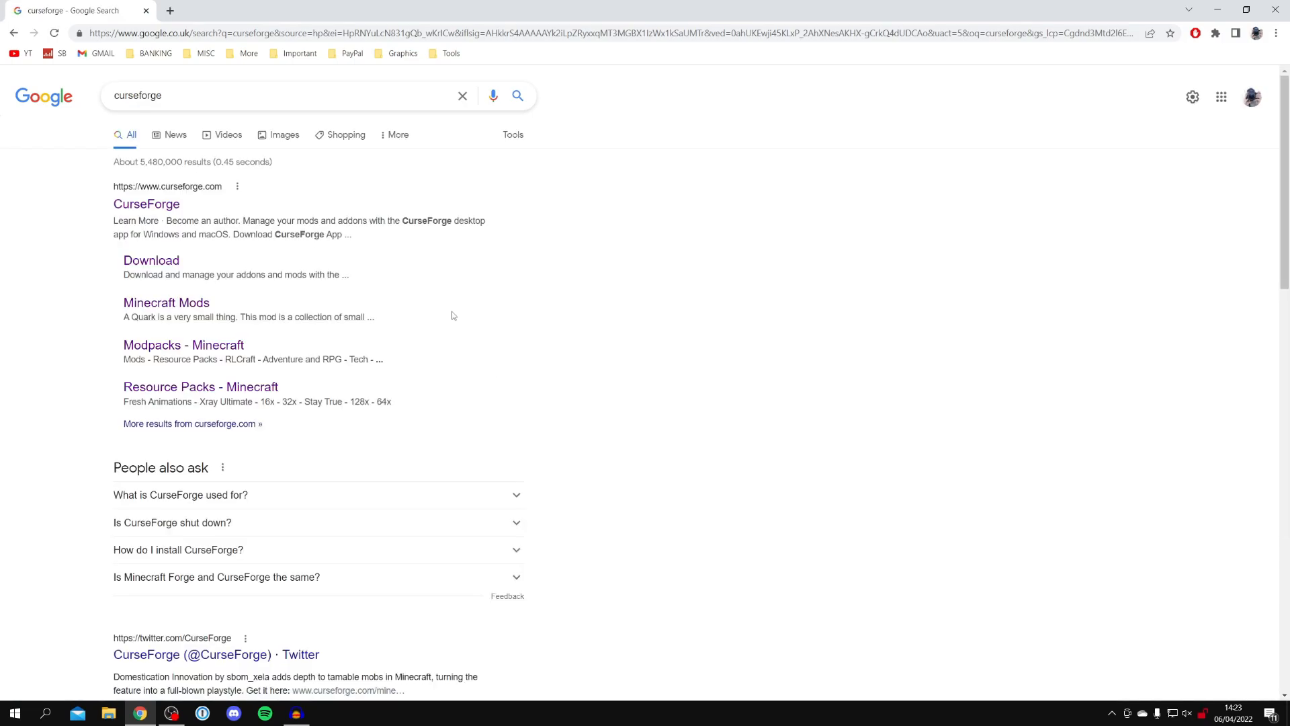
Download the Windows CurseForge installer from the official site, close Chrome and run the installer
left_click(147, 204)
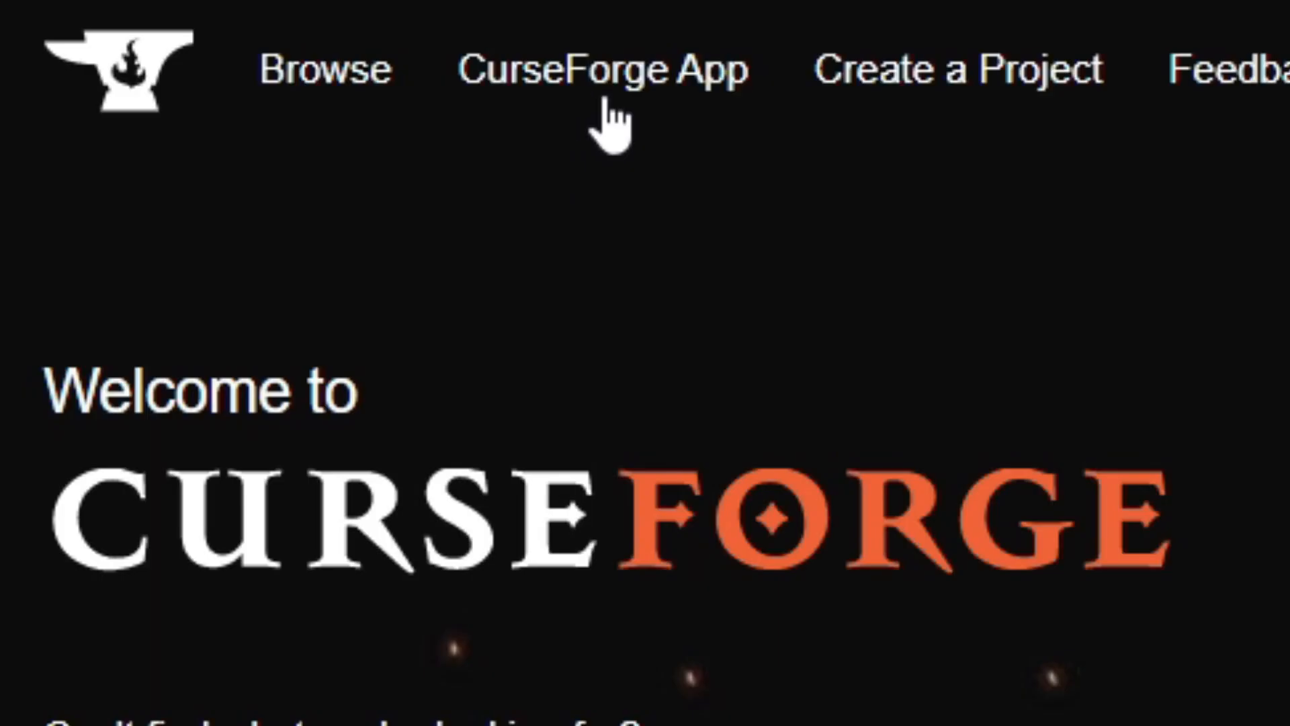
mouse_move(507, 107)
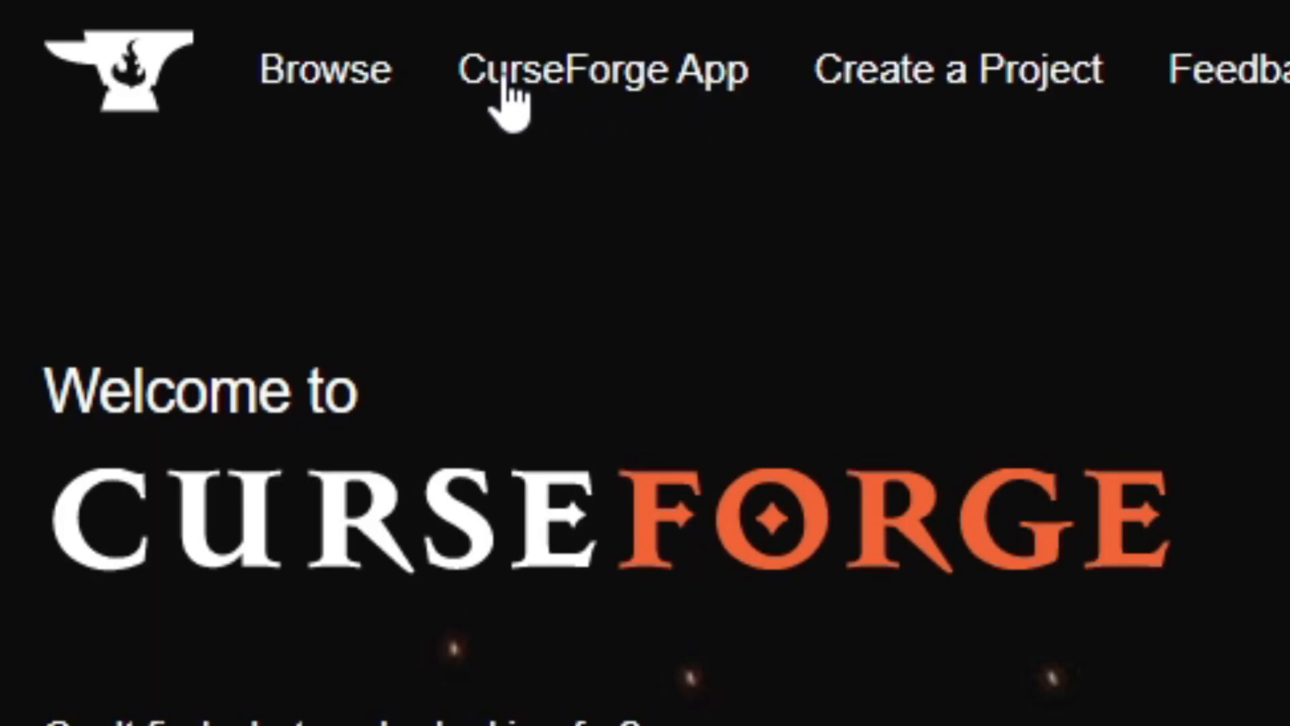
left_click(598, 70)
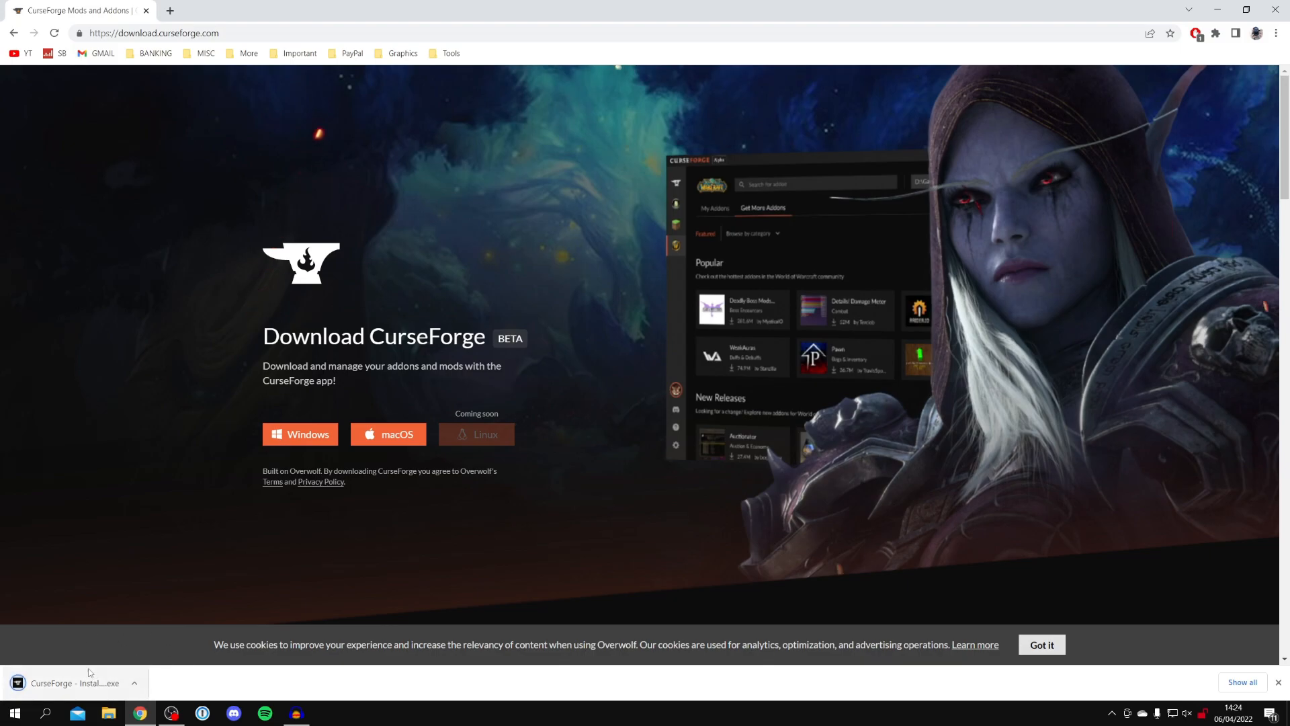
mouse_move(152, 525)
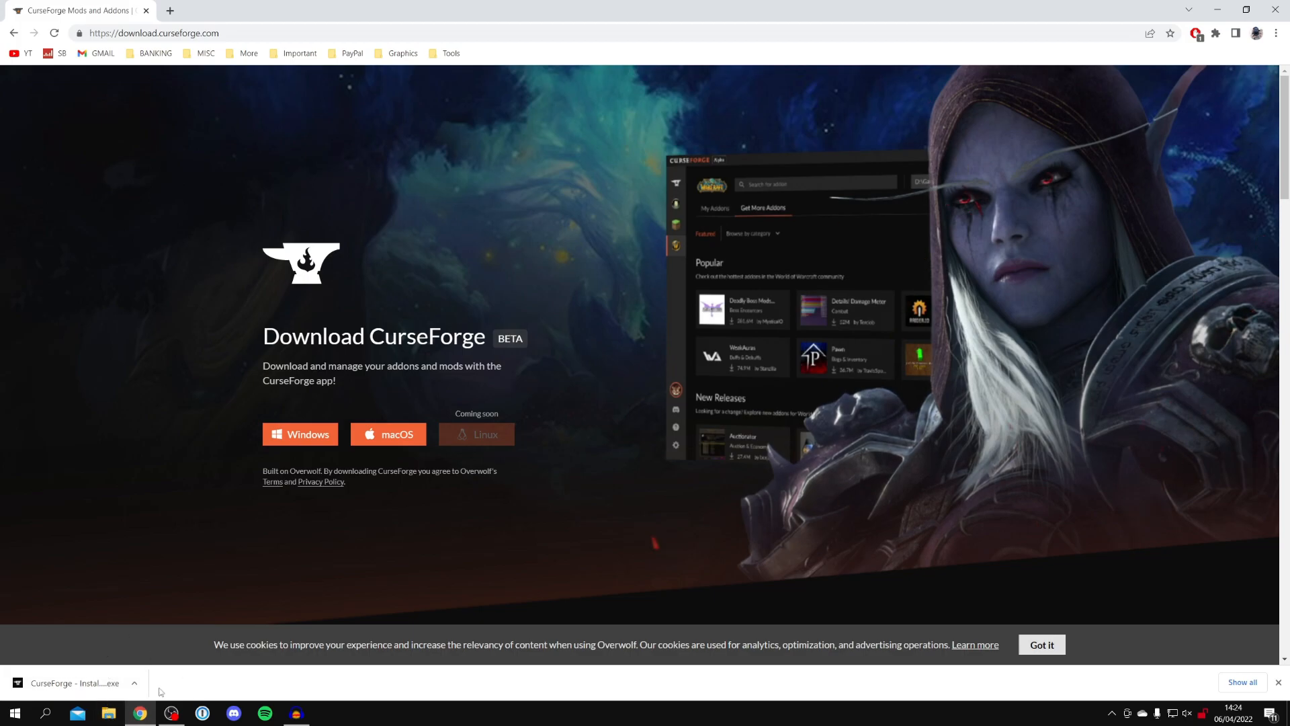
mouse_move(318, 108)
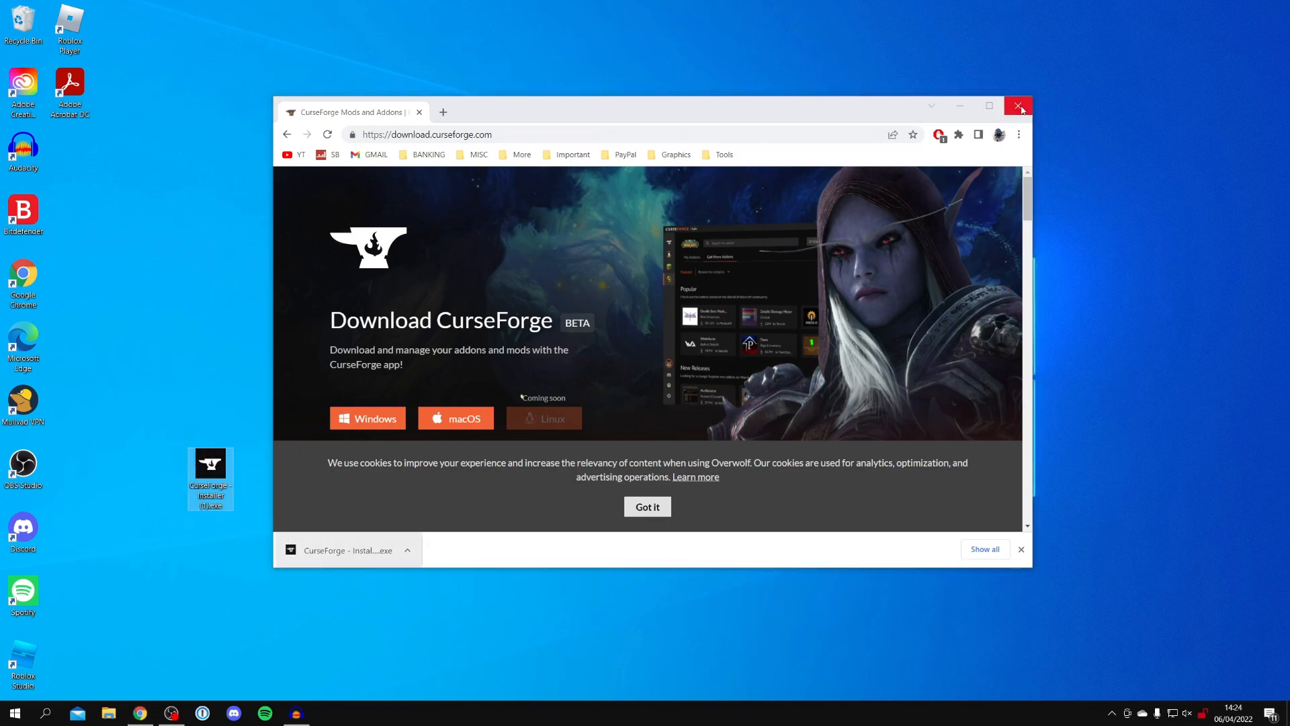
left_click(1019, 106)
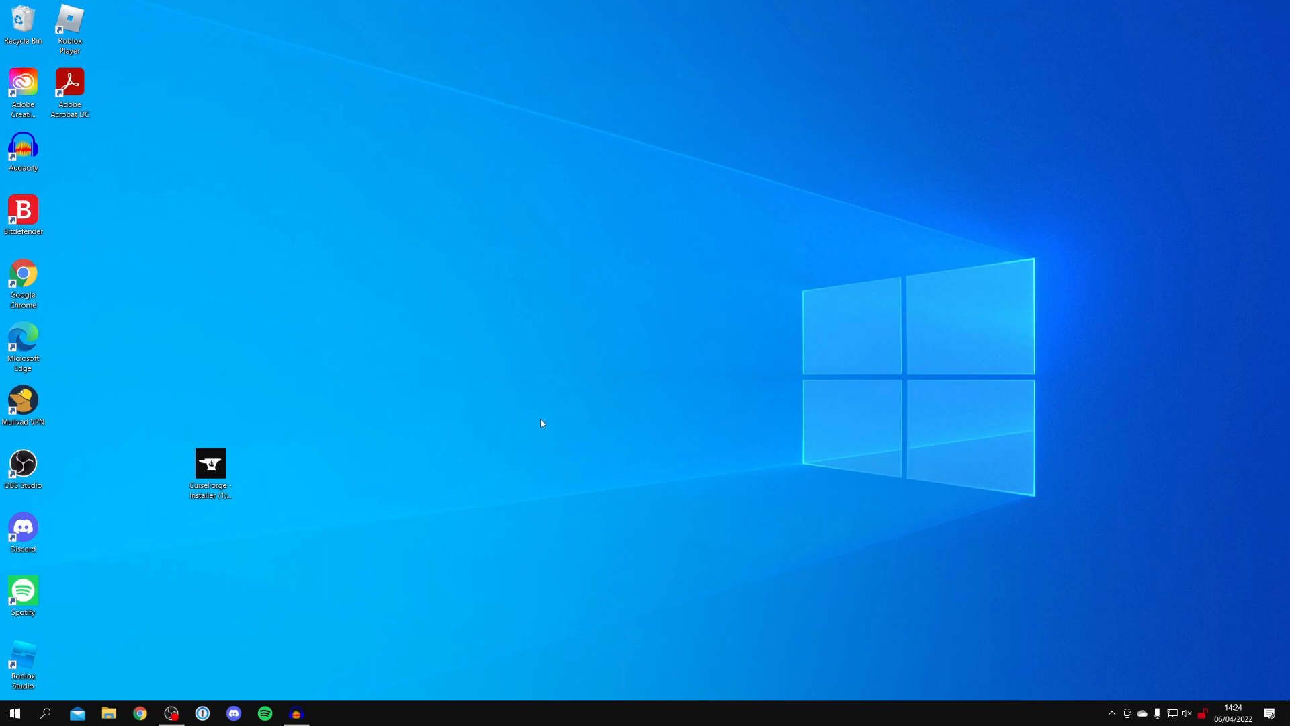
double_click(210, 469)
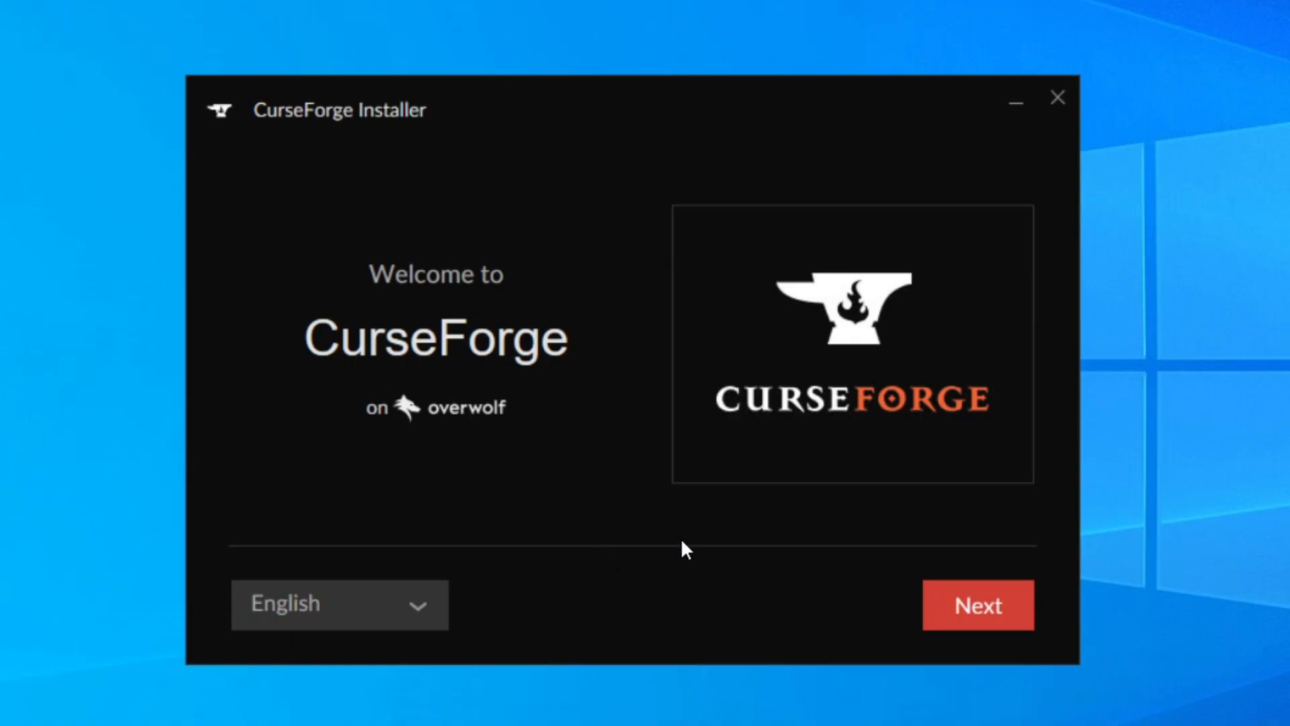
mouse_move(549, 576)
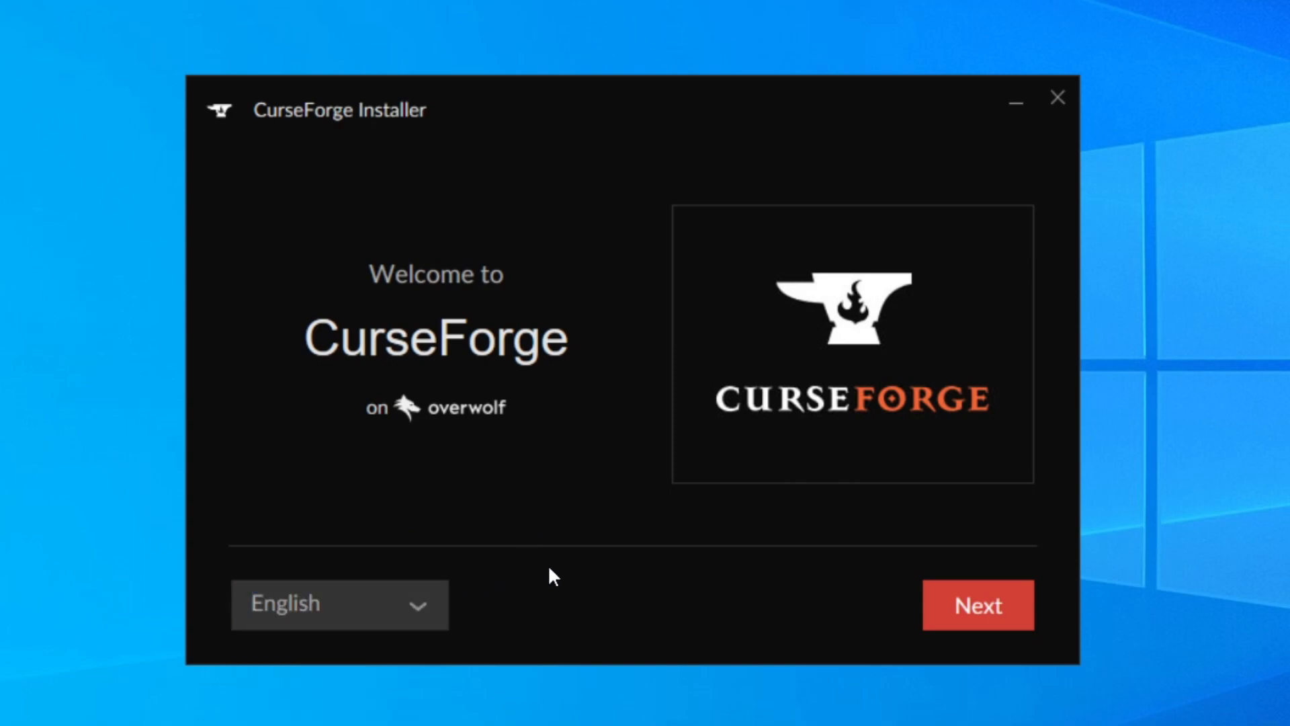
Accept Overwolf's terms and data consent and install CurseForge into the default folder
left_click(976, 605)
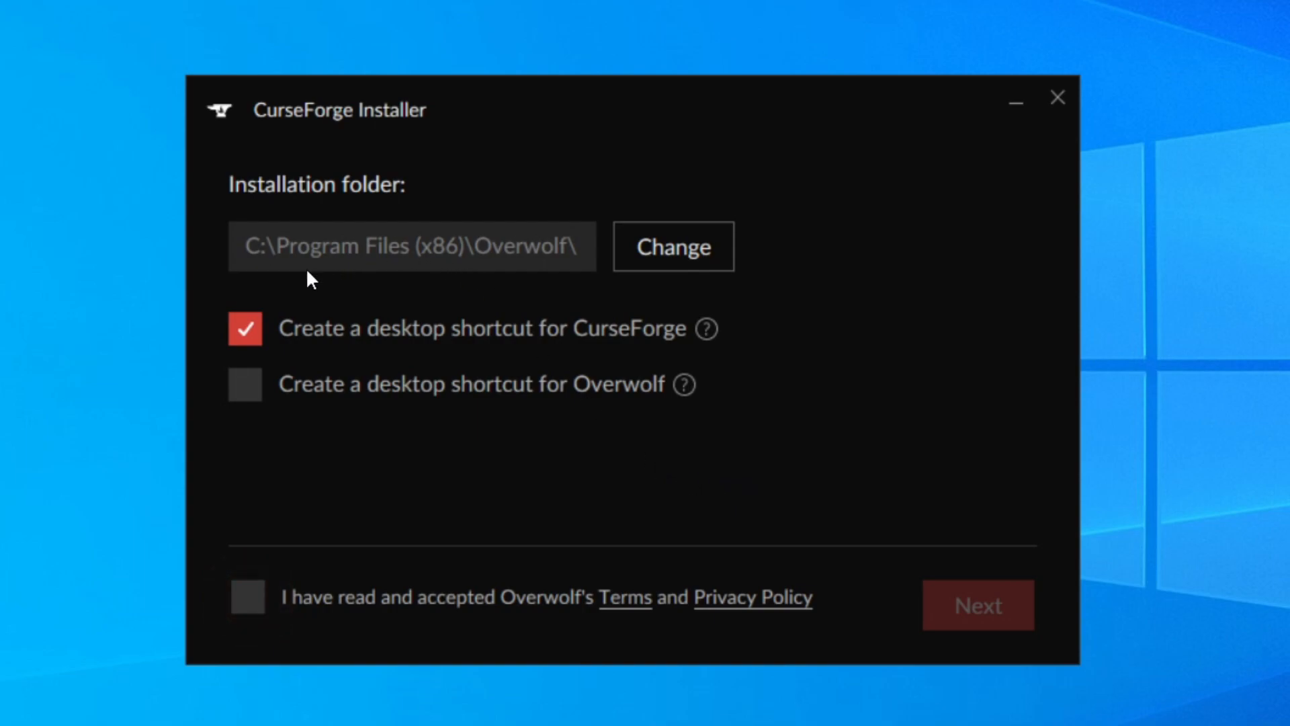
mouse_move(509, 414)
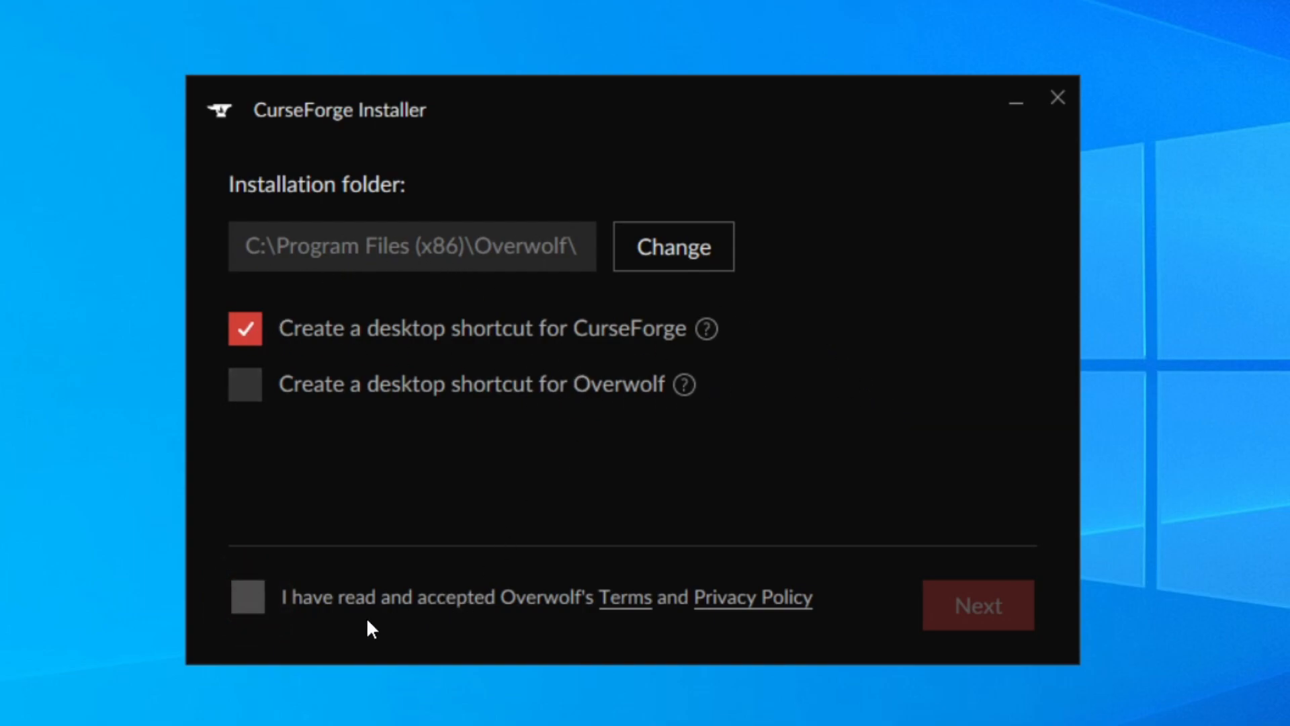
left_click(247, 597)
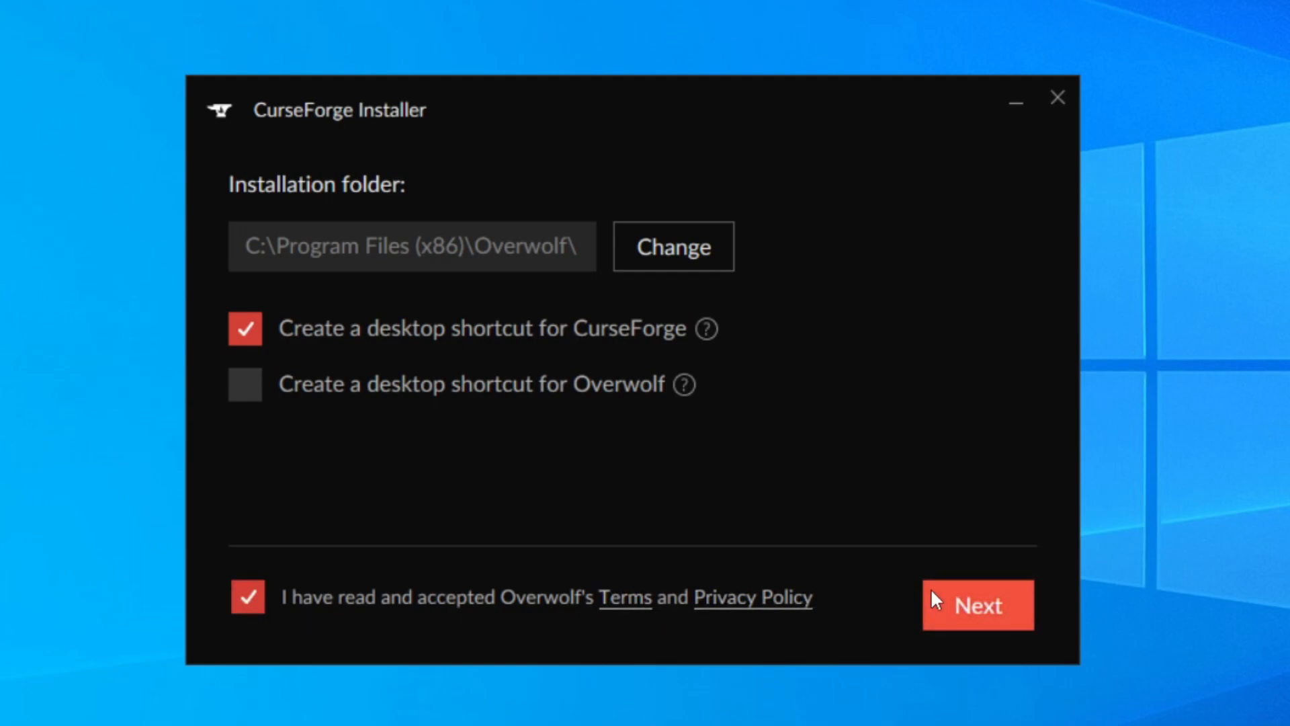
left_click(976, 604)
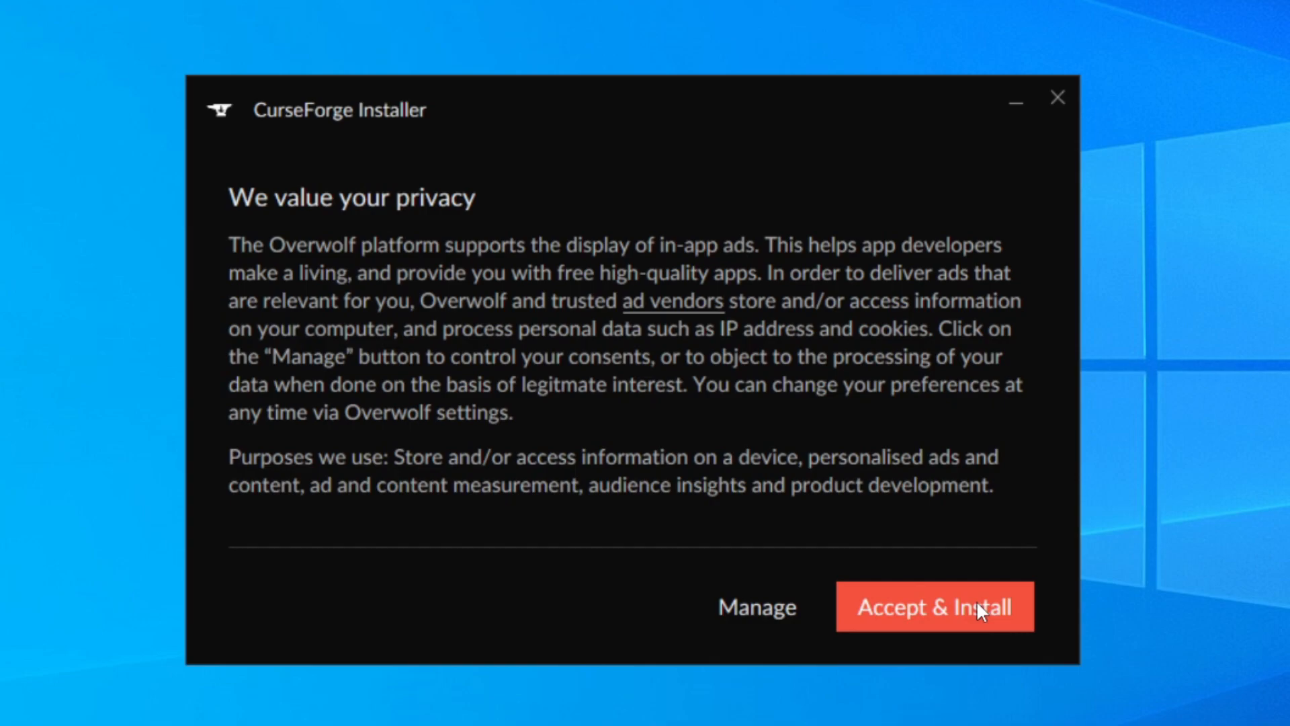
left_click(934, 606)
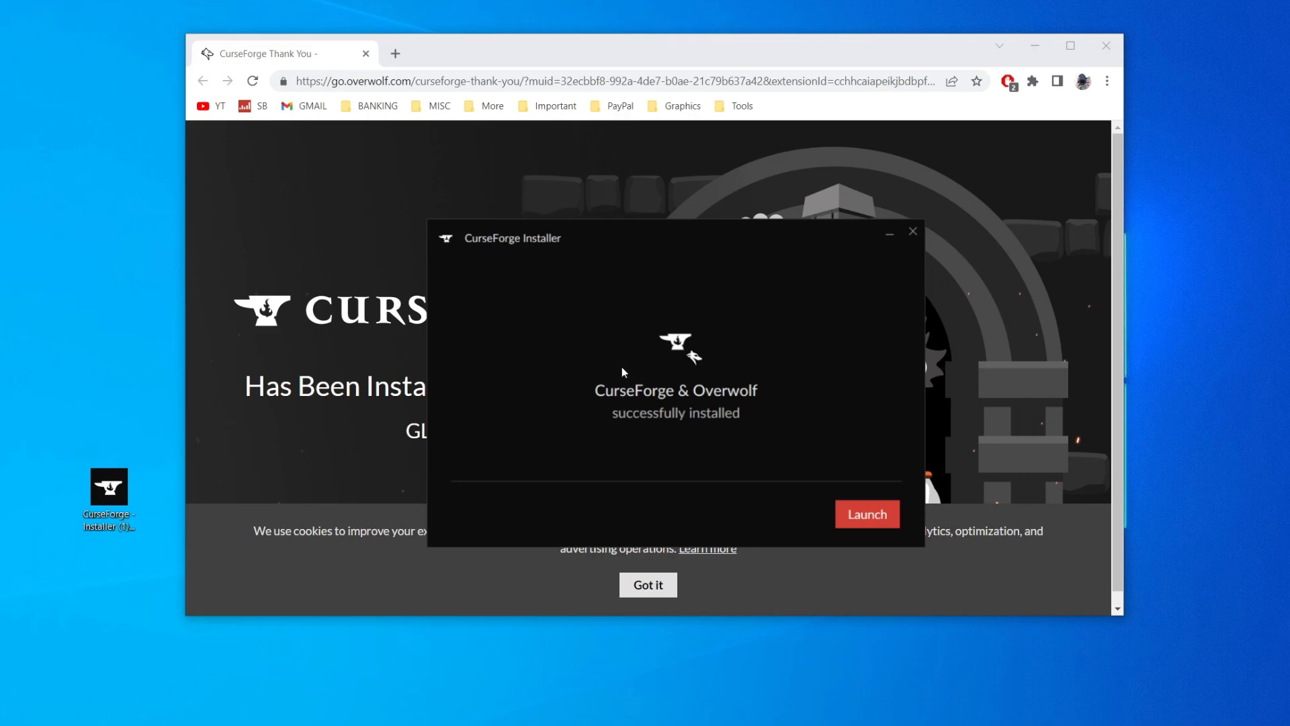
mouse_move(653, 397)
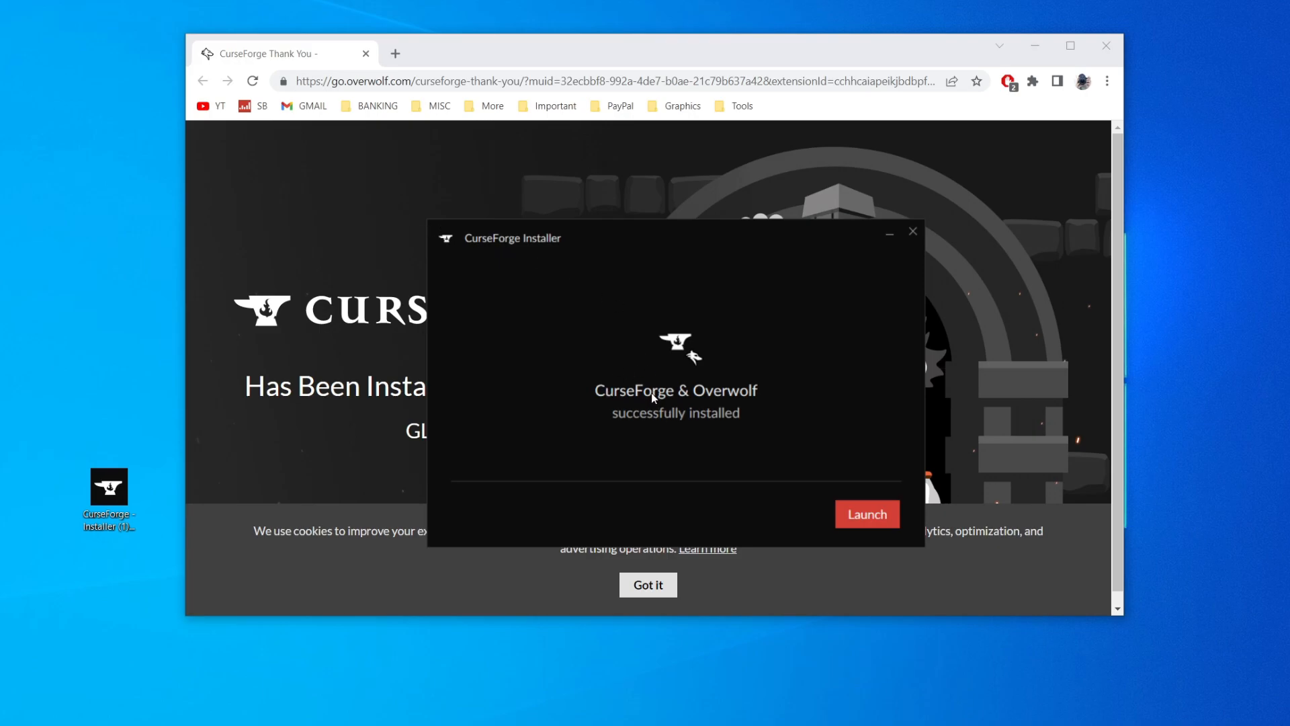
mouse_move(734, 424)
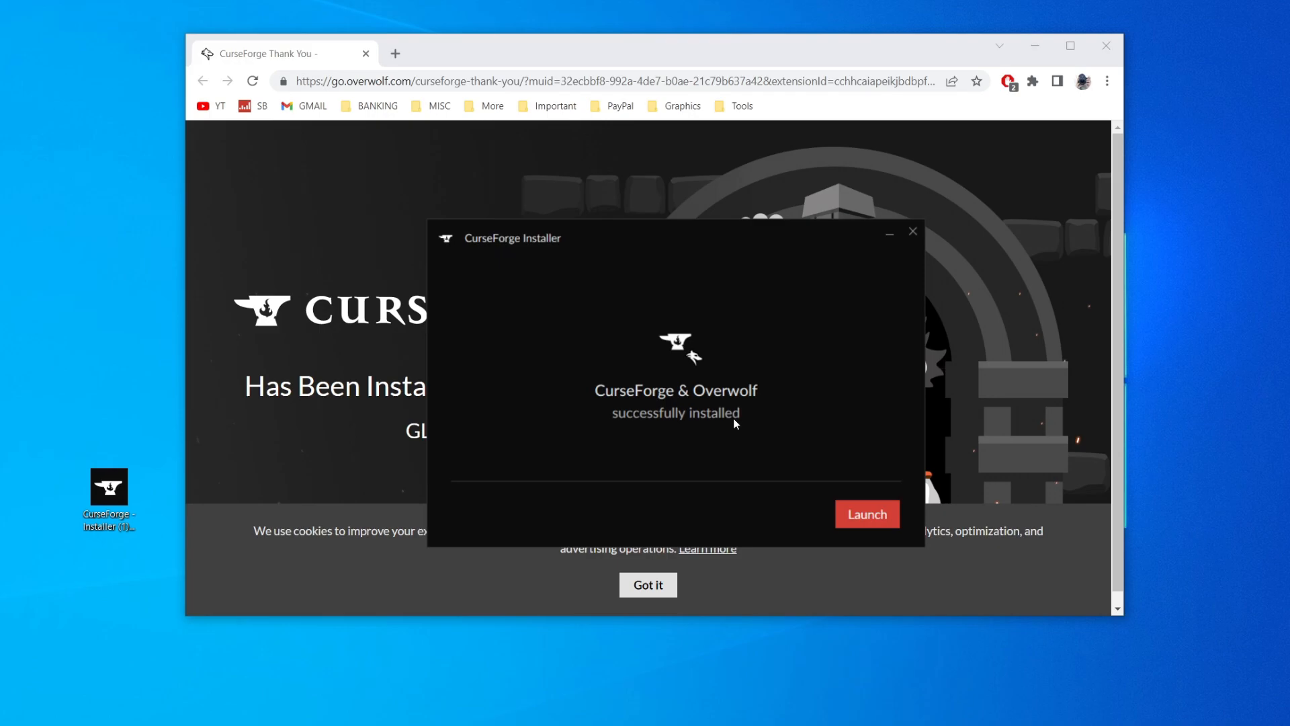
mouse_move(955, 73)
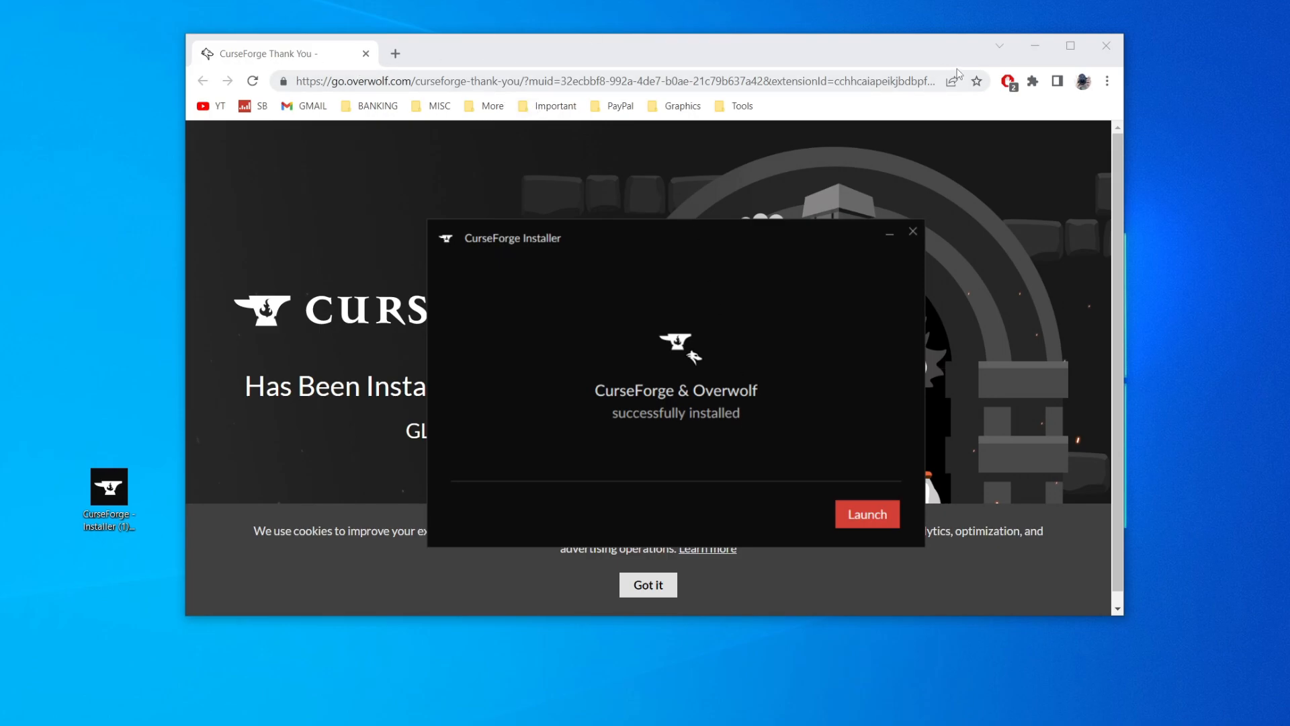
Dismiss the browser thank-you page, launch CurseForge and skip its welcome intro
left_click(912, 231)
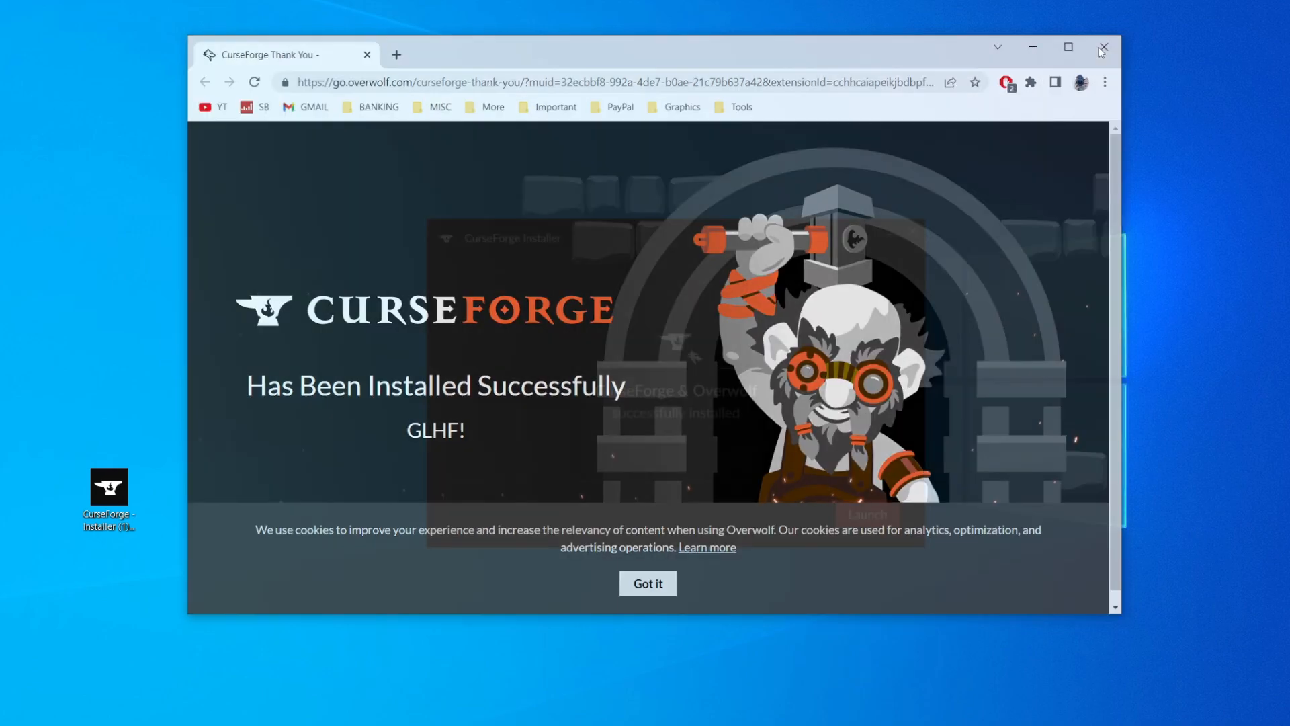
left_click(1104, 47)
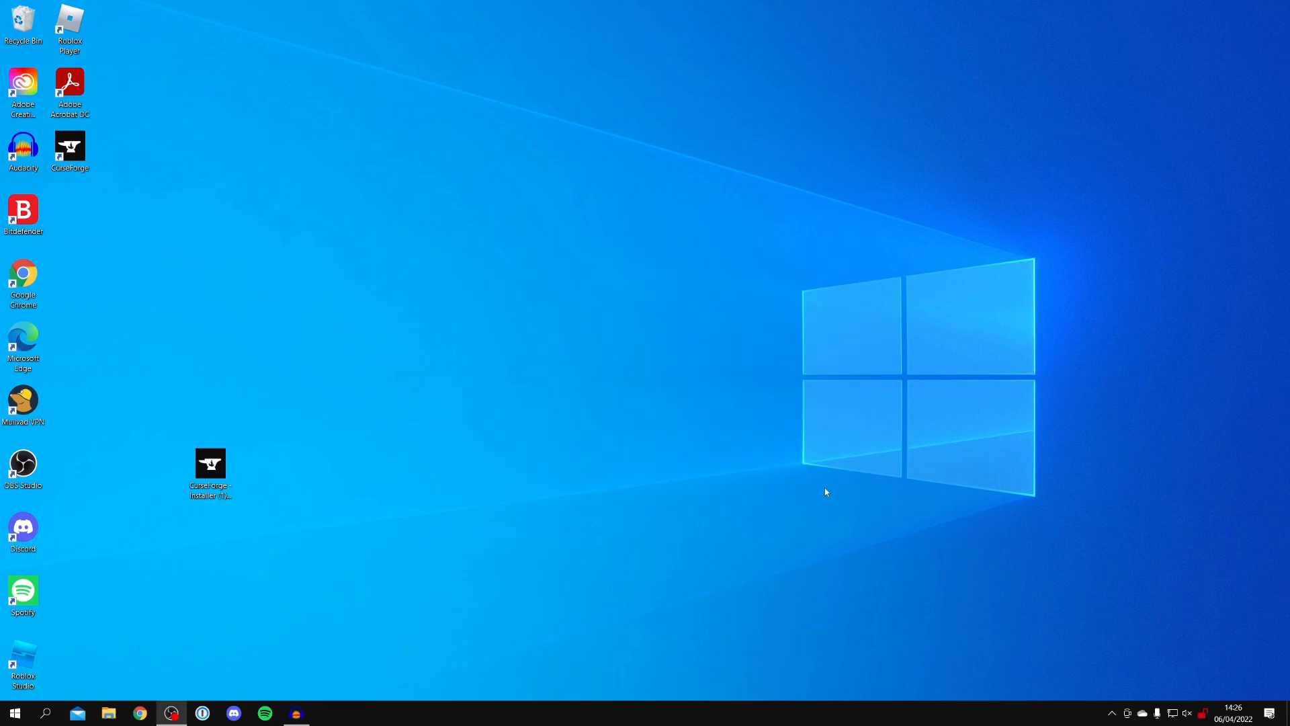
double_click(210, 469)
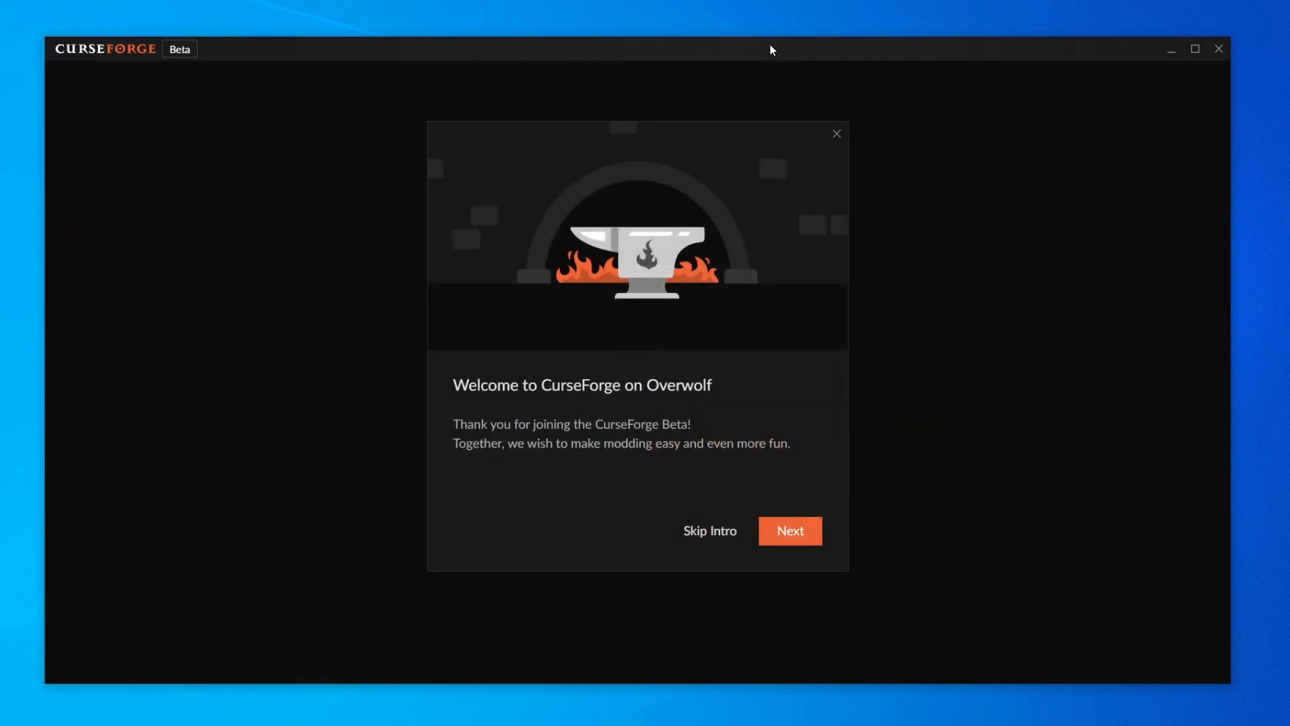
mouse_move(708, 531)
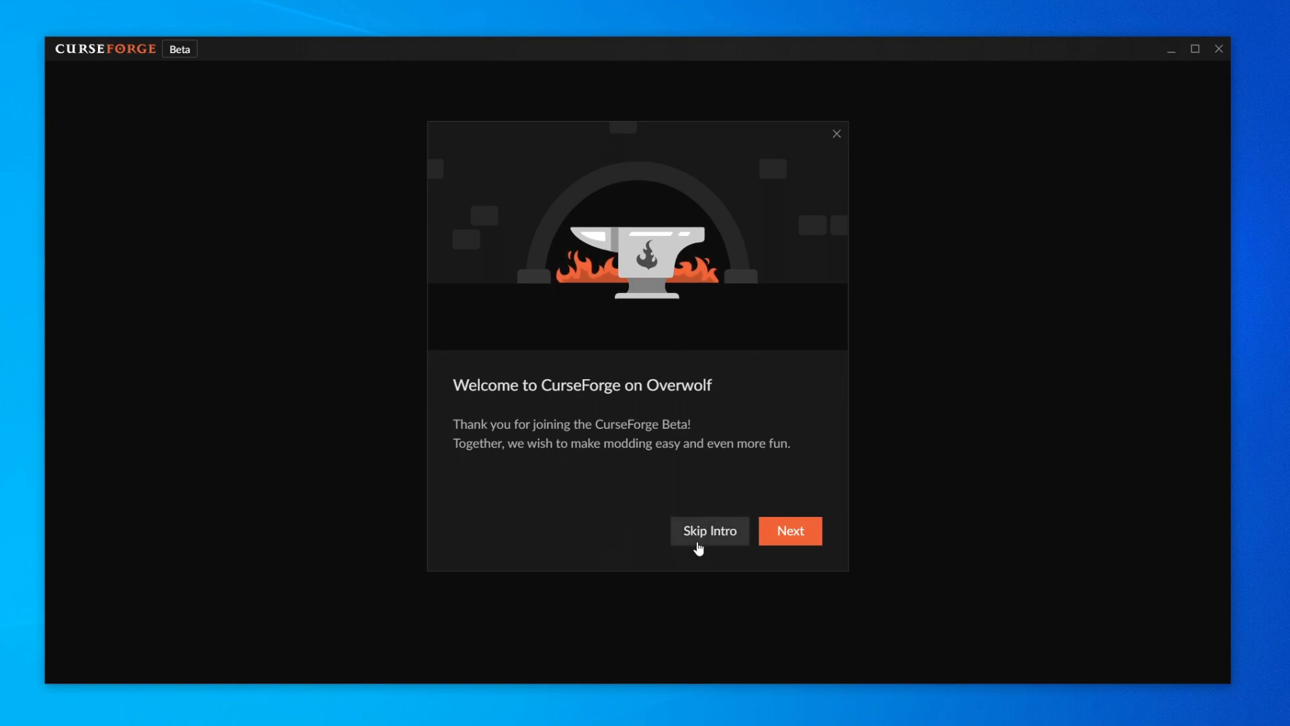
left_click(708, 530)
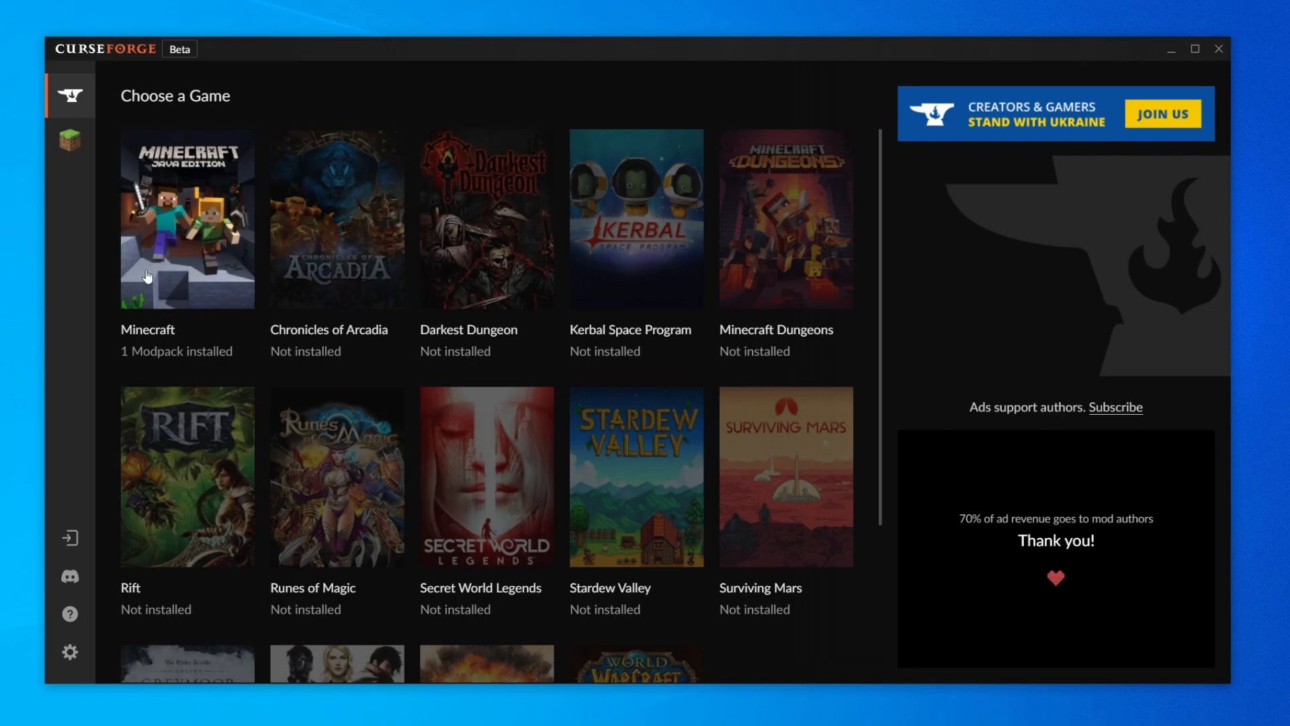
mouse_move(588, 310)
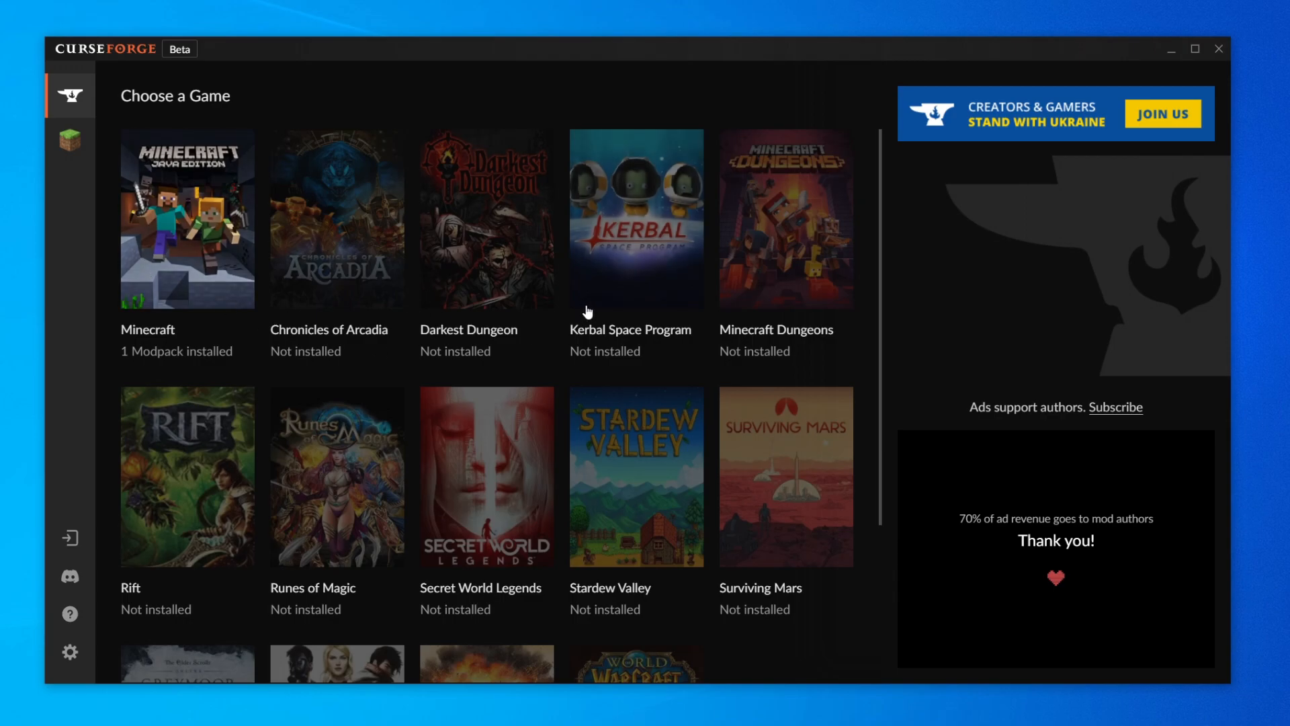
Enter the Minecraft section and browse the featured modpack catalogue down to The Pixelmon Modpack
left_click(186, 218)
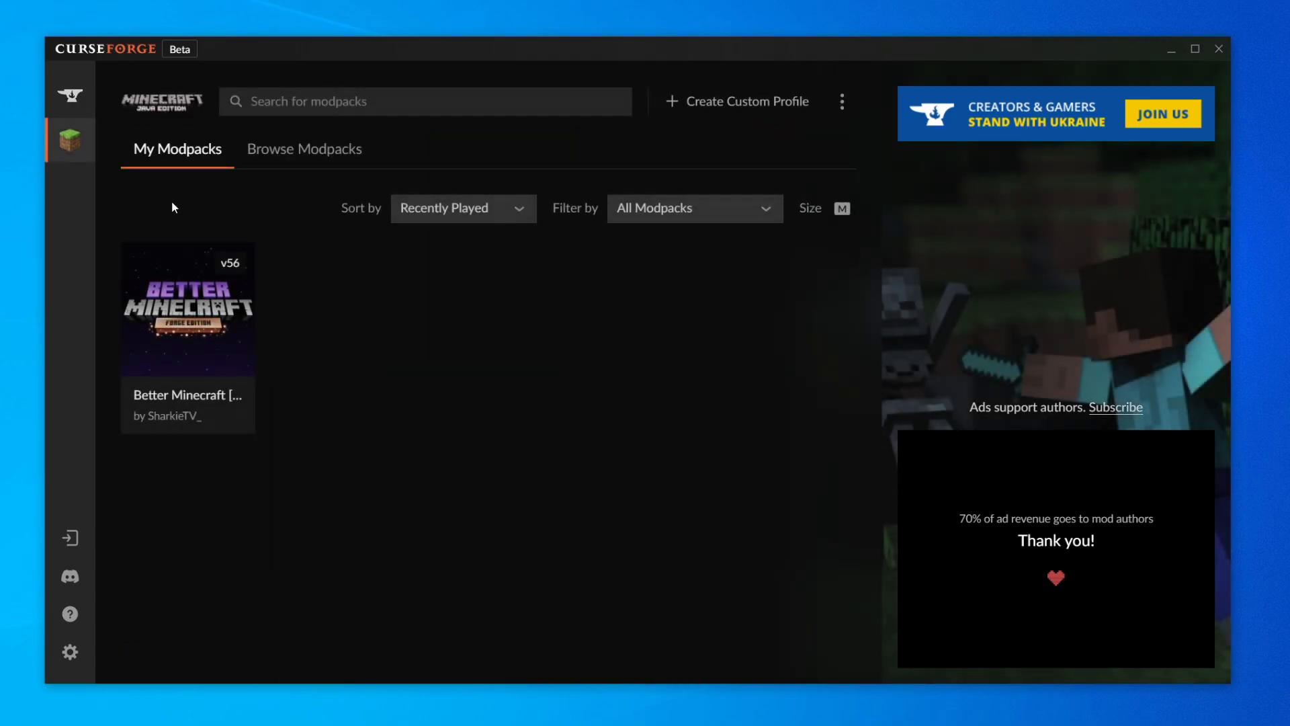
mouse_move(296, 215)
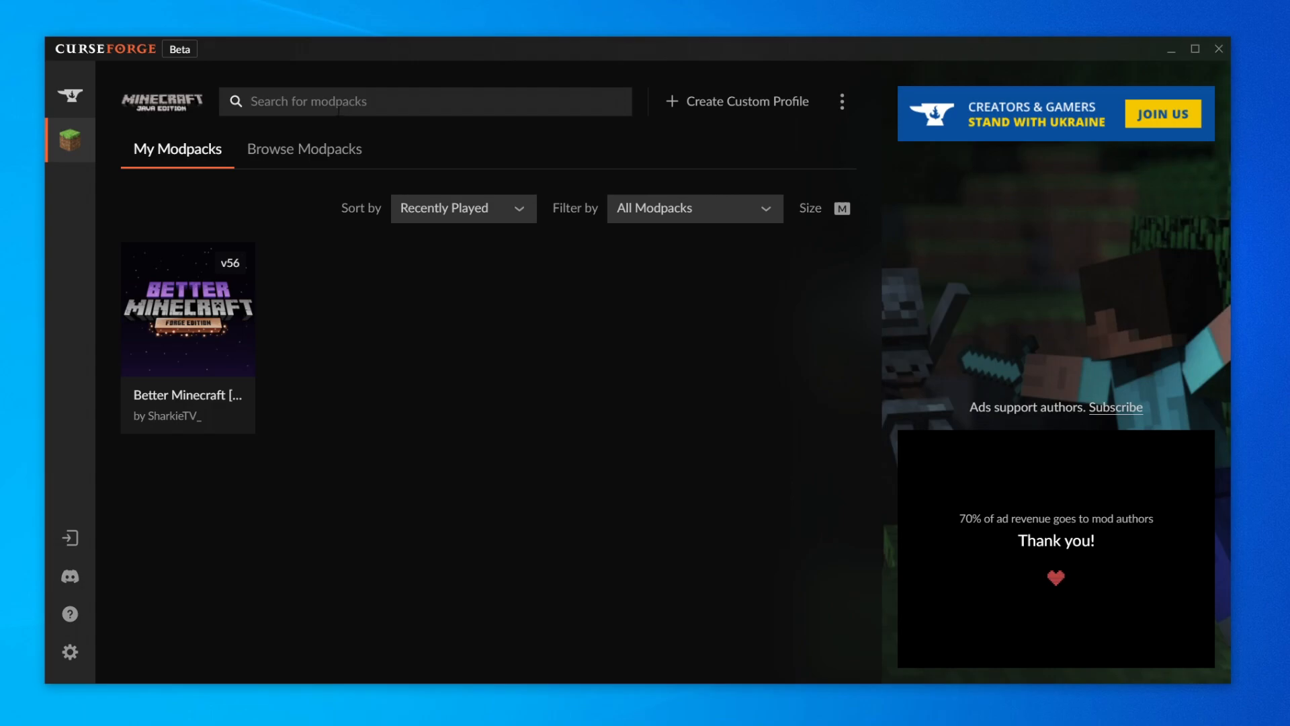
left_click(304, 149)
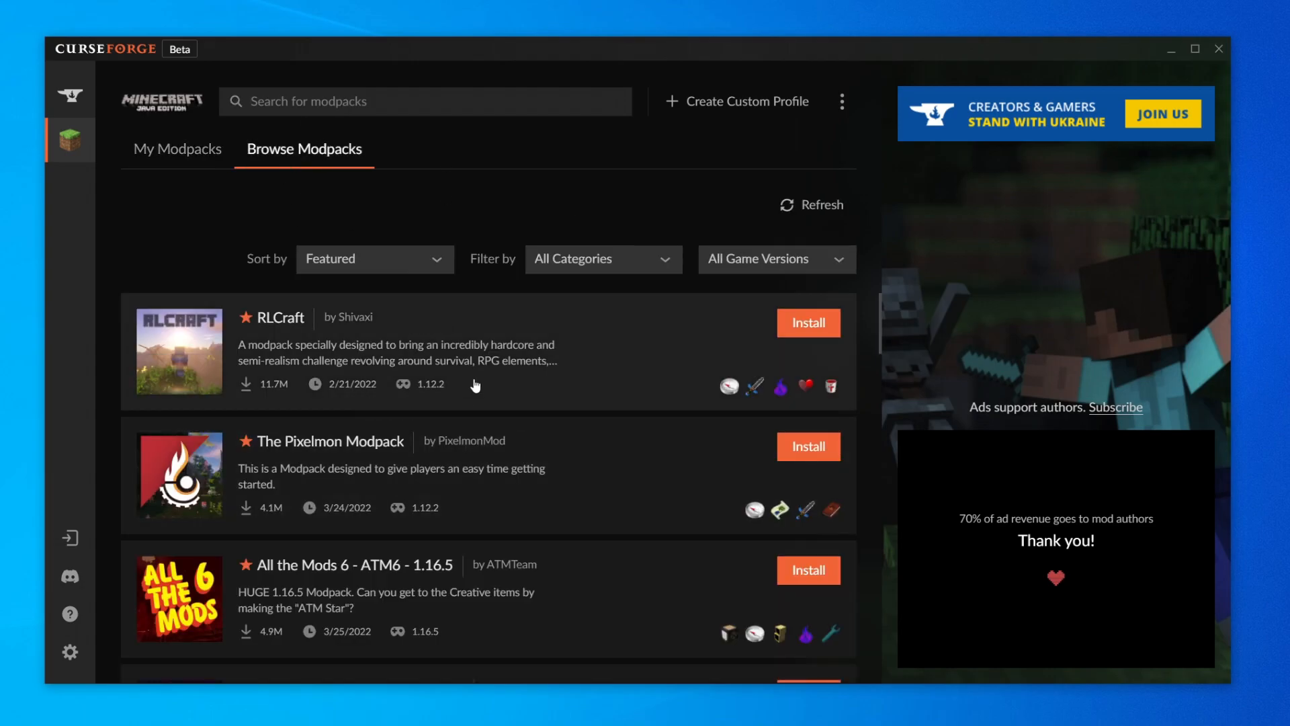
scroll("down", 3)
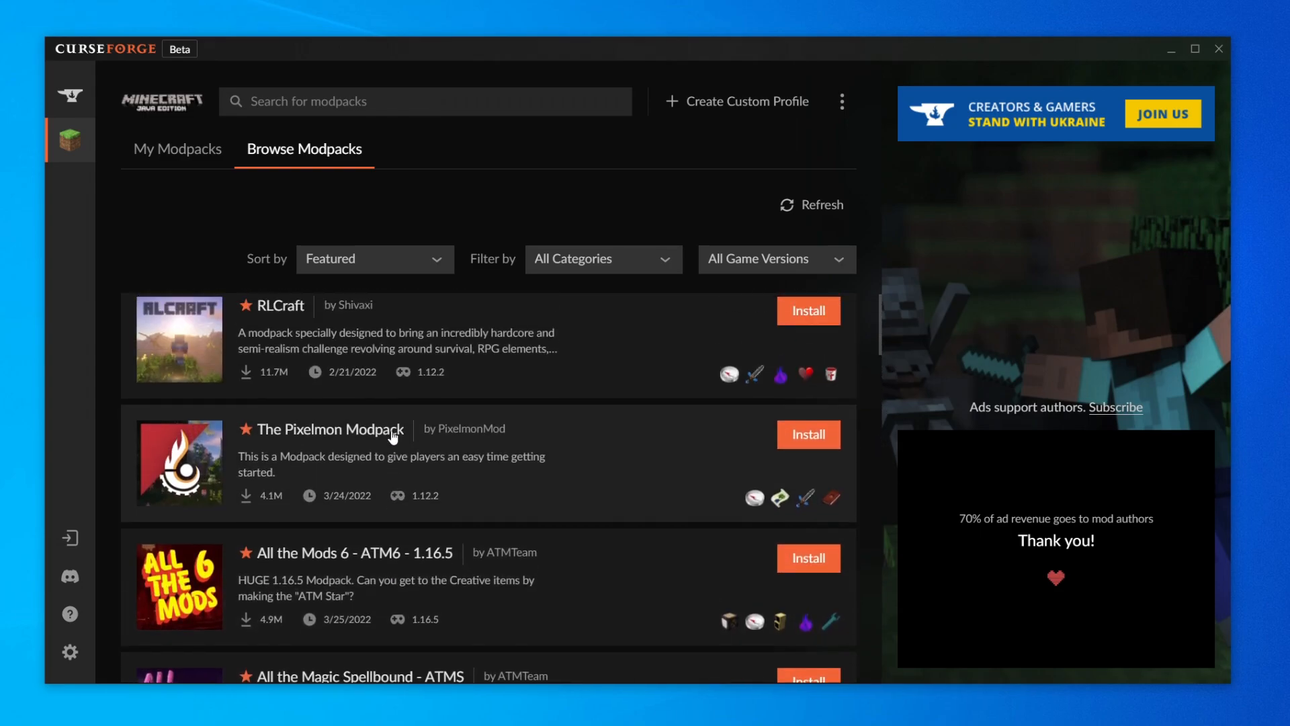
scroll("down", 3)
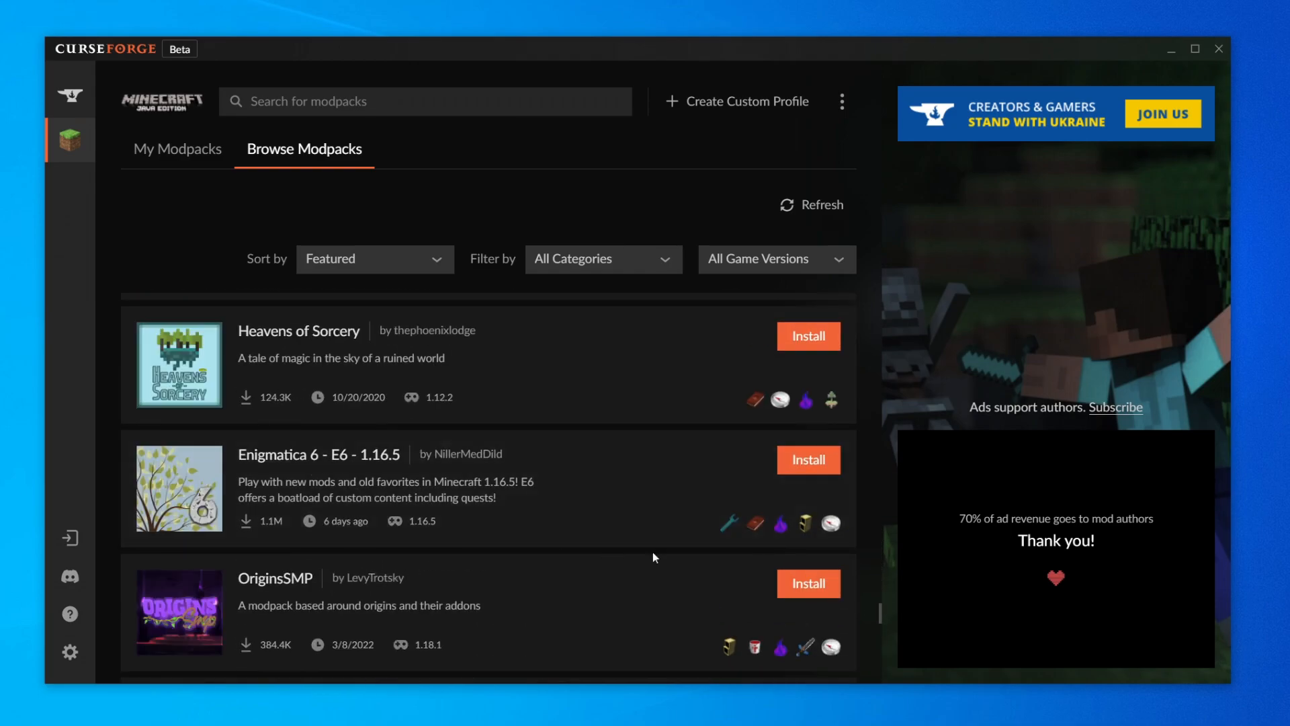
scroll("down", 3)
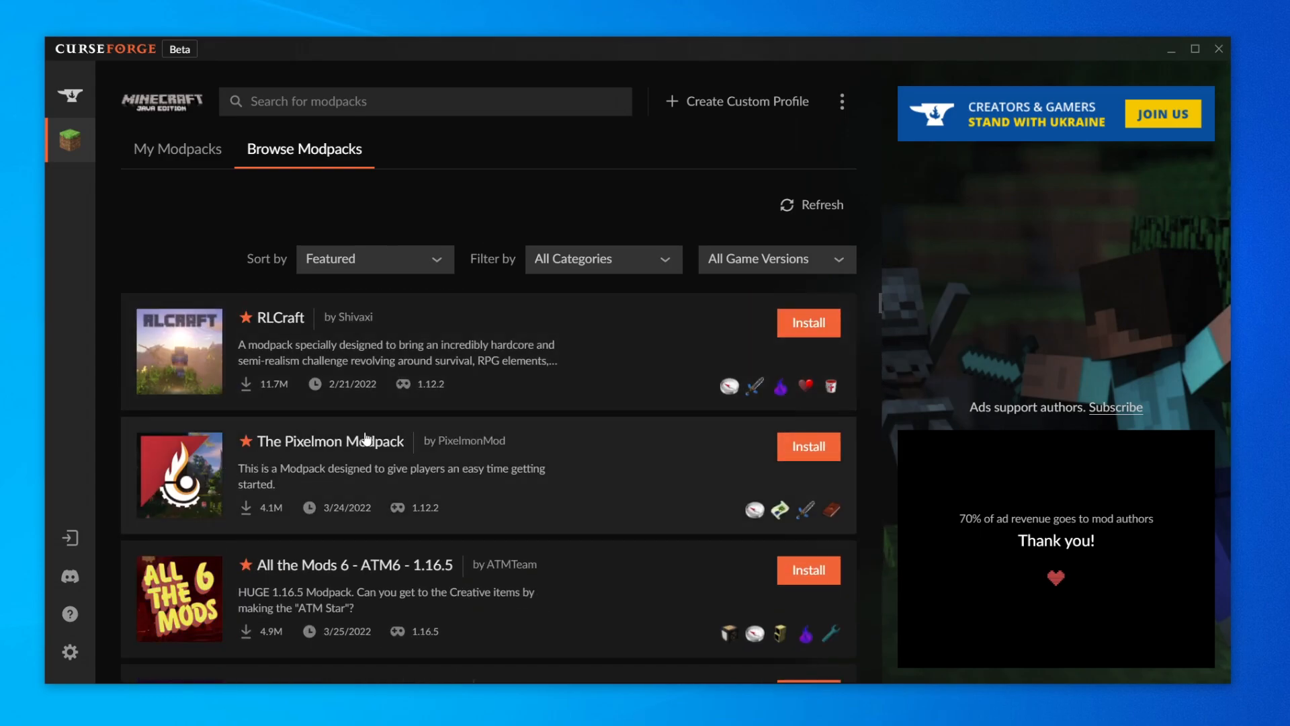
mouse_move(809, 446)
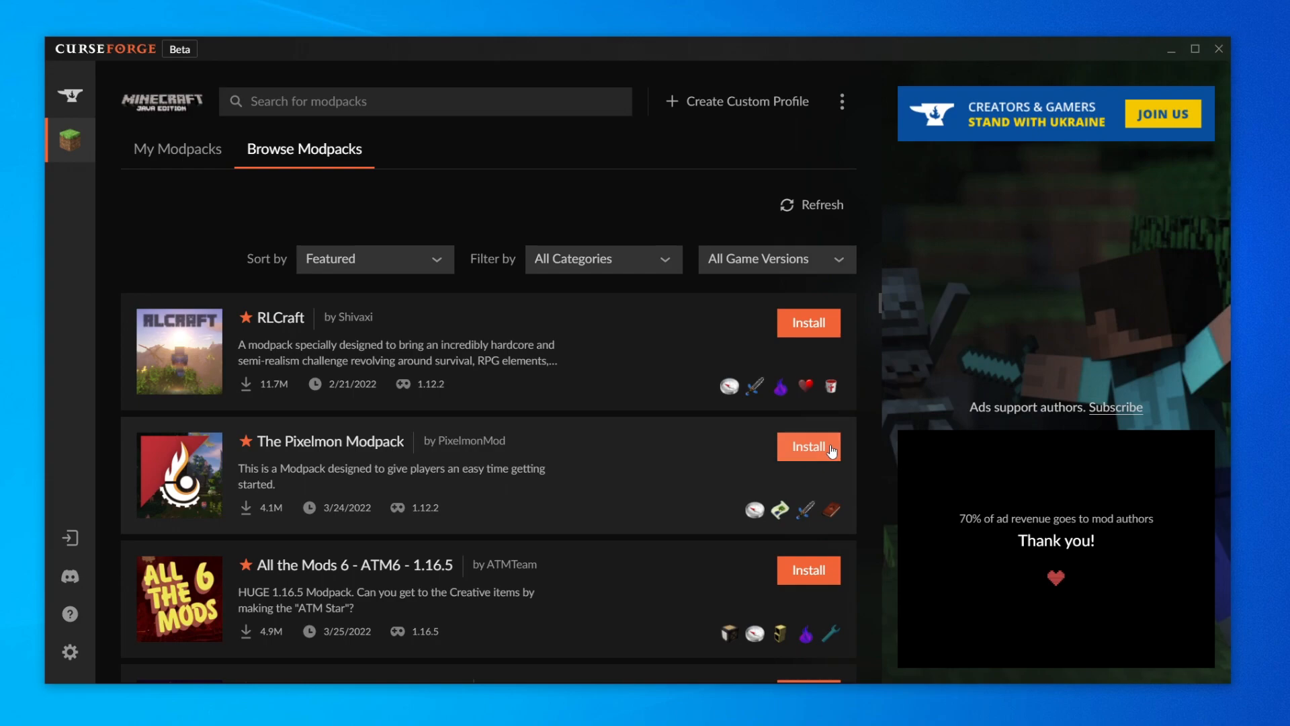
Install The Pixelmon Modpack and confirm it appears in My Modpacks beside Better Minecraft
left_click(808, 446)
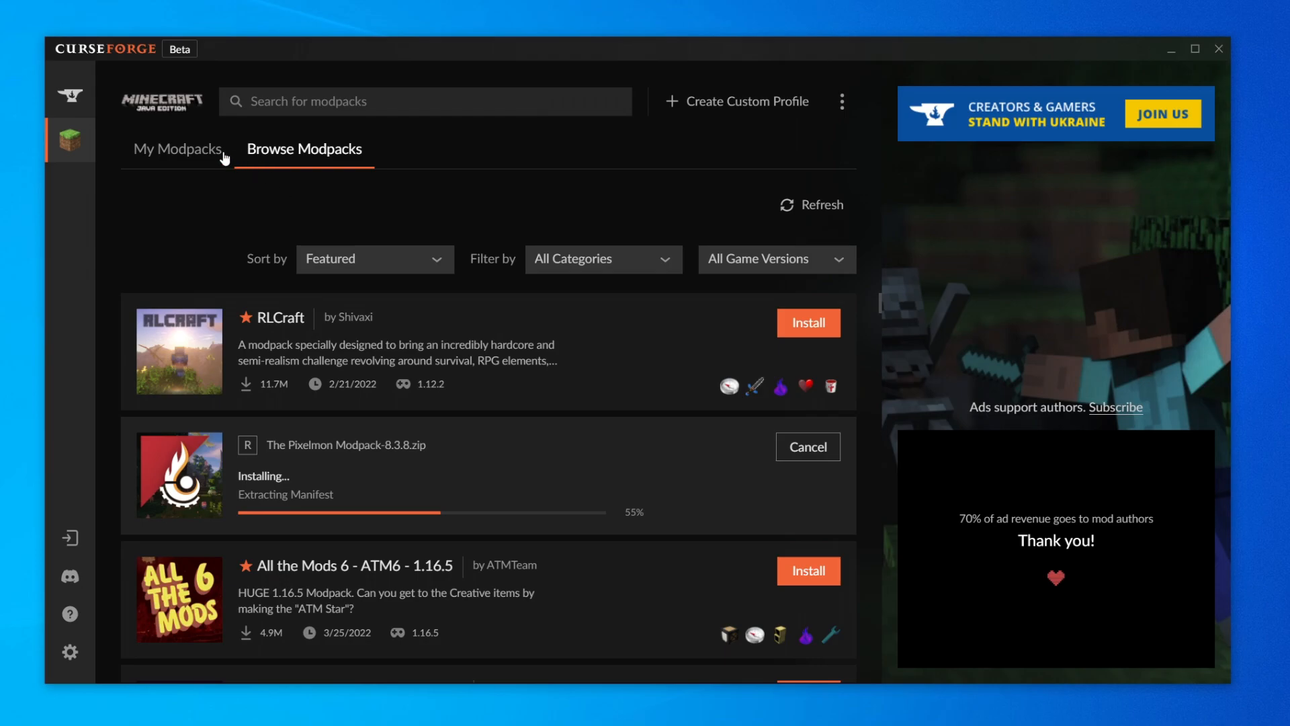
left_click(176, 149)
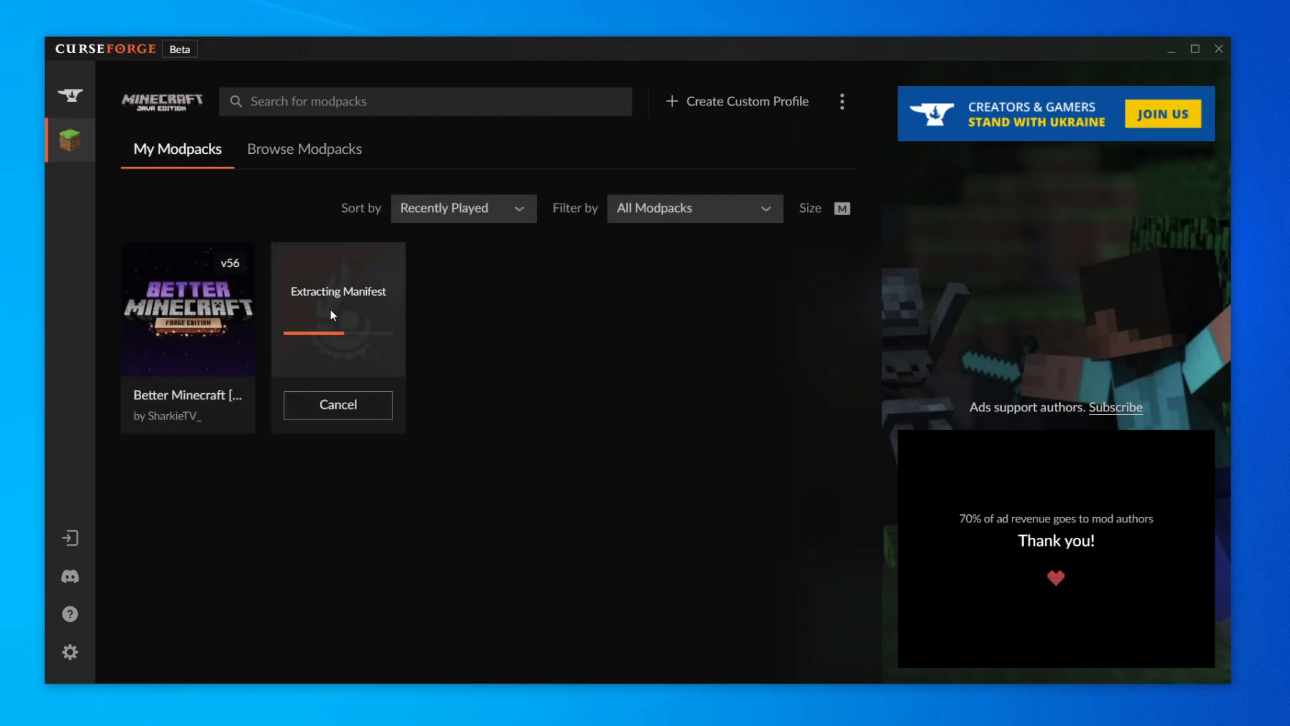
left_click(303, 149)
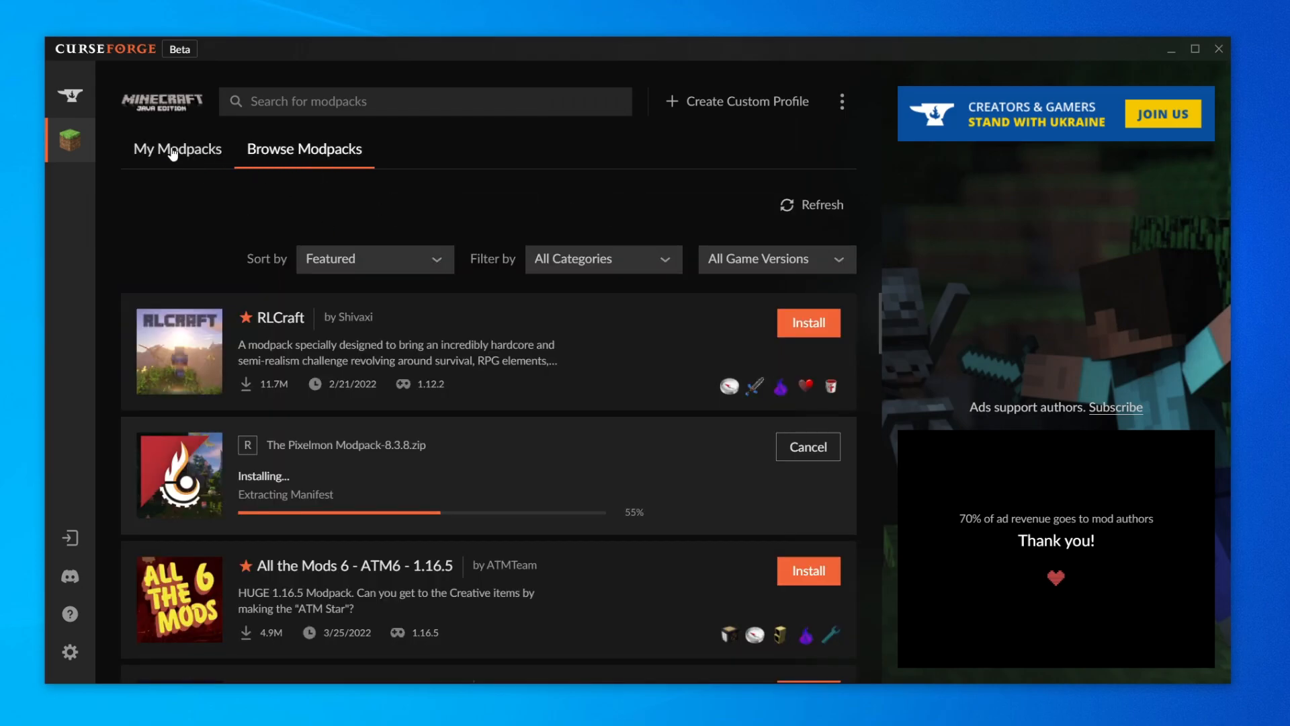
left_click(176, 149)
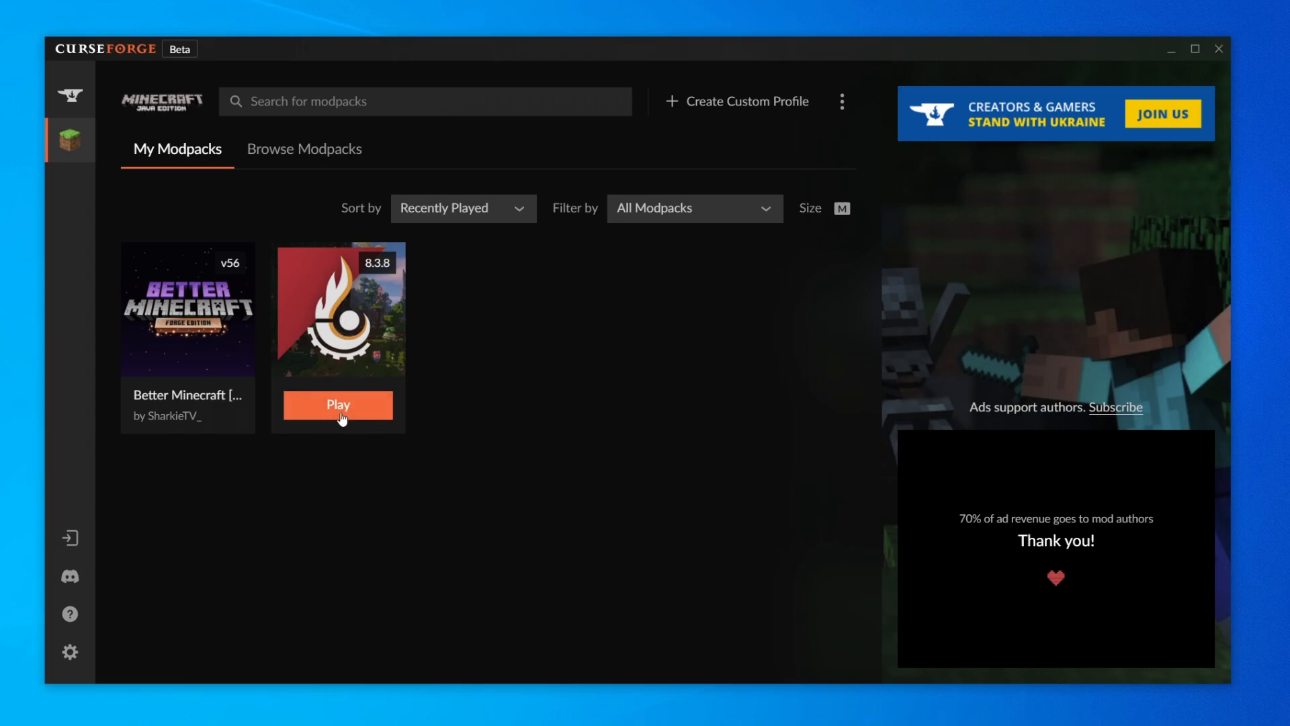
Play the modpack, select The Pixelmon Modpack installation in the launcher and accept the modded-install risk warning
left_click(337, 404)
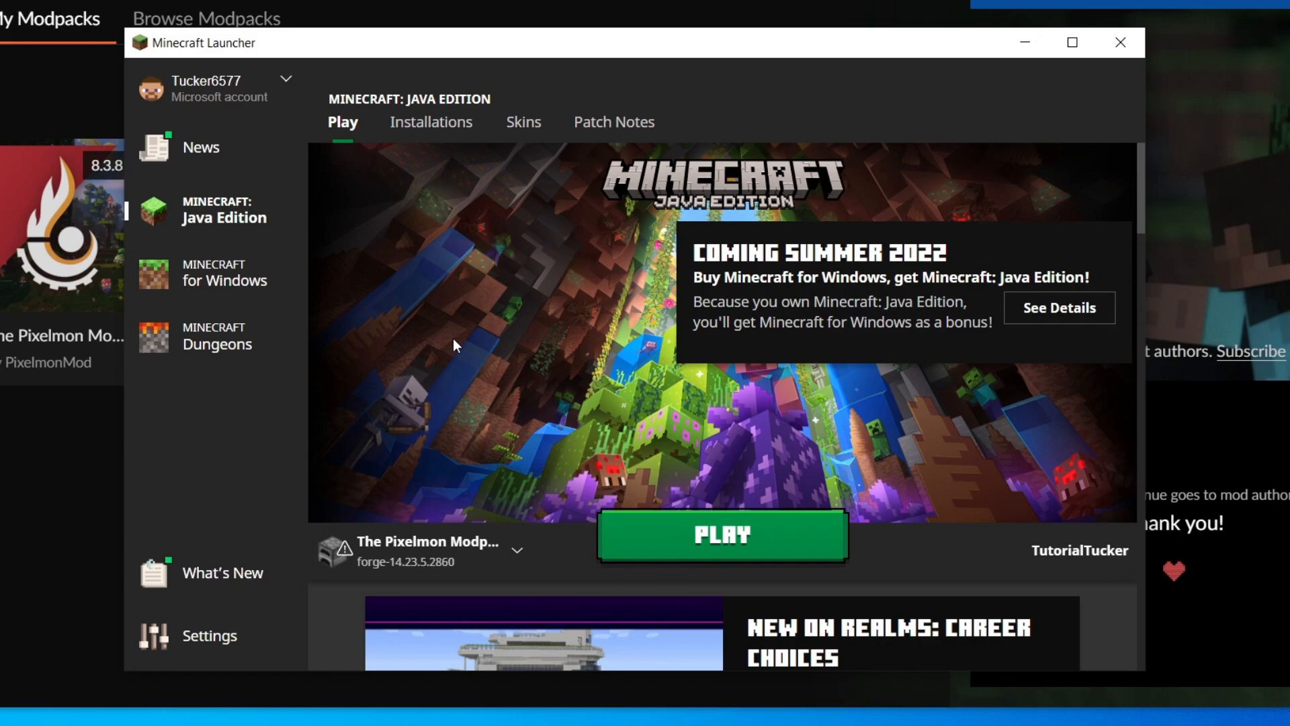
left_click(516, 550)
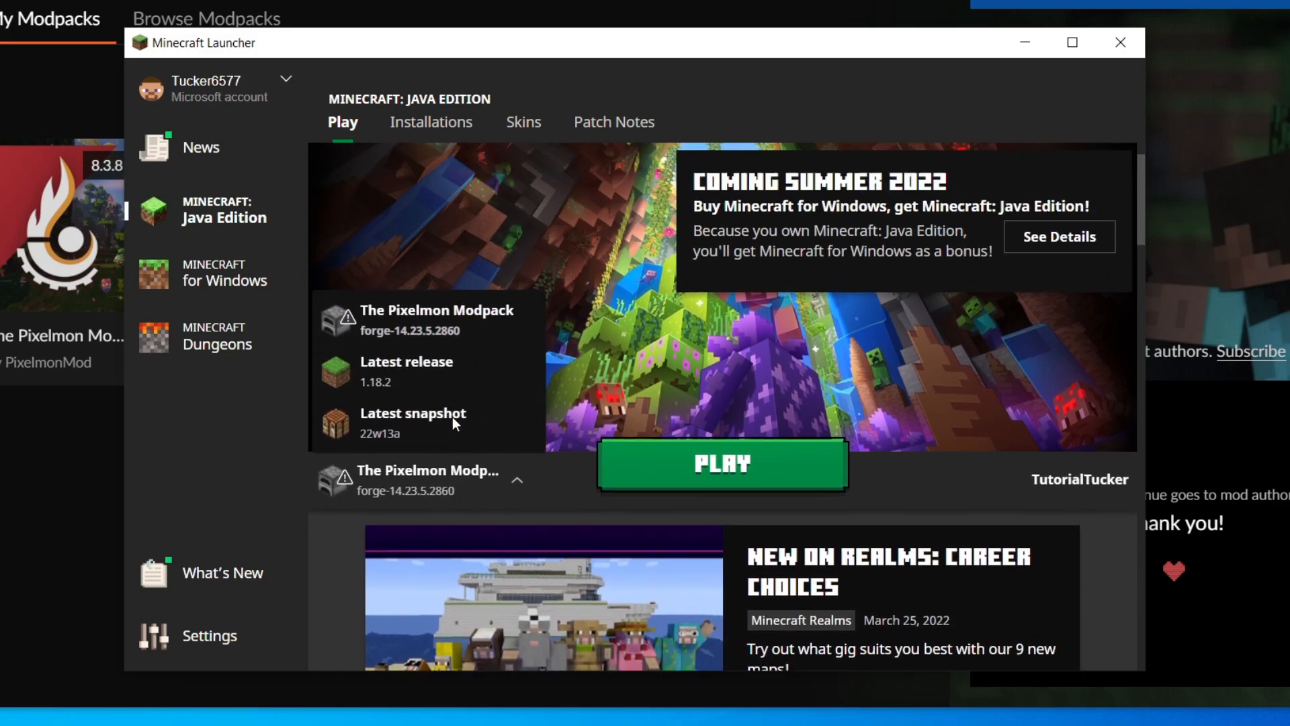
left_click(721, 464)
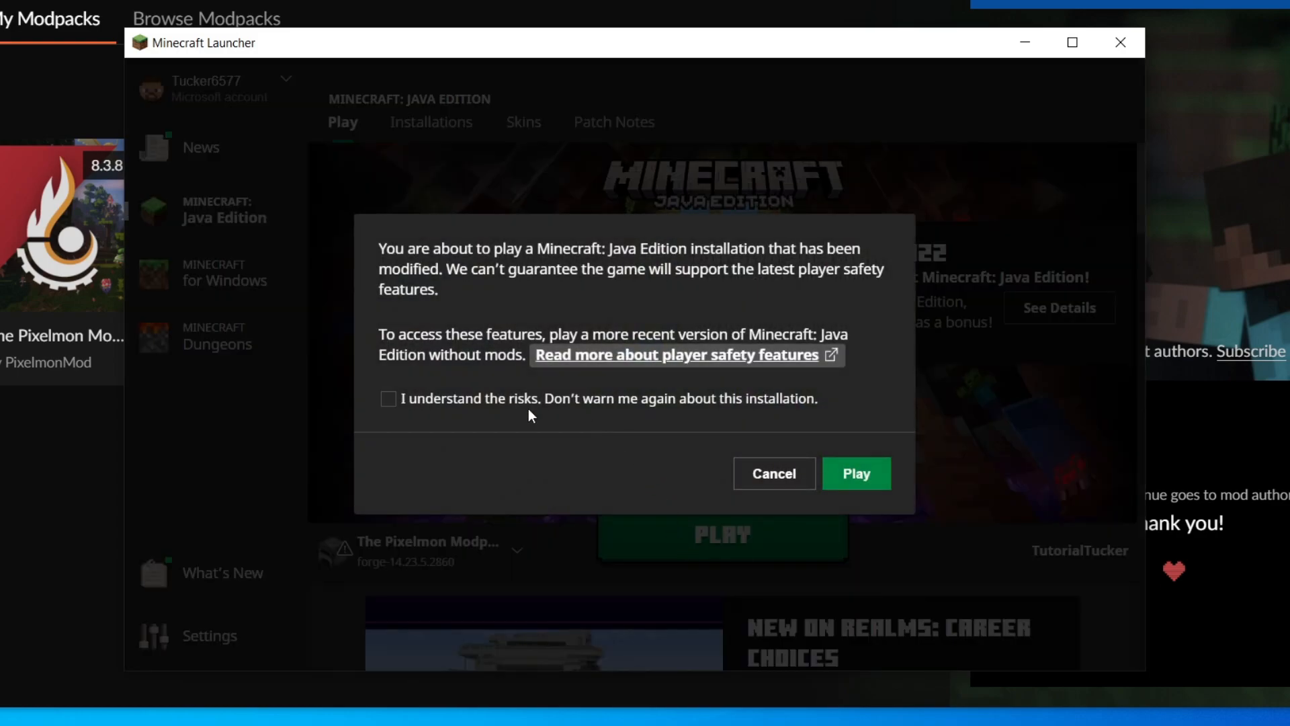
left_click(387, 398)
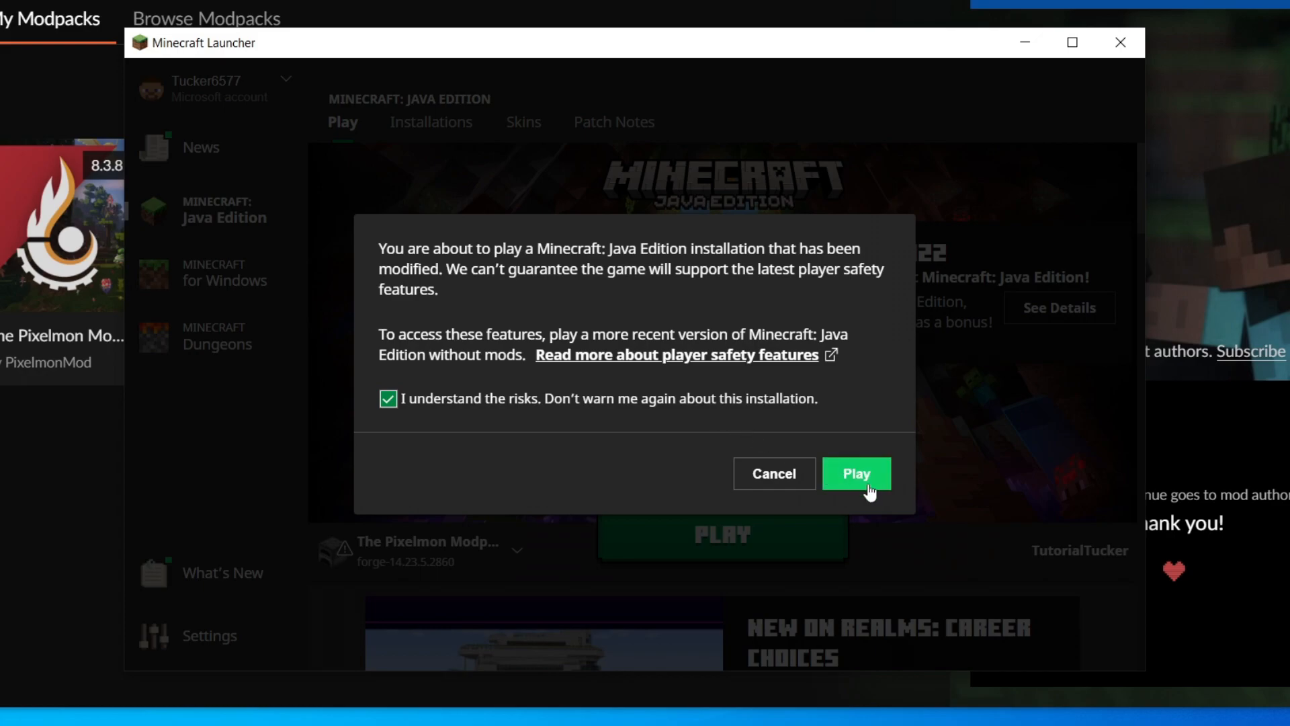
left_click(855, 473)
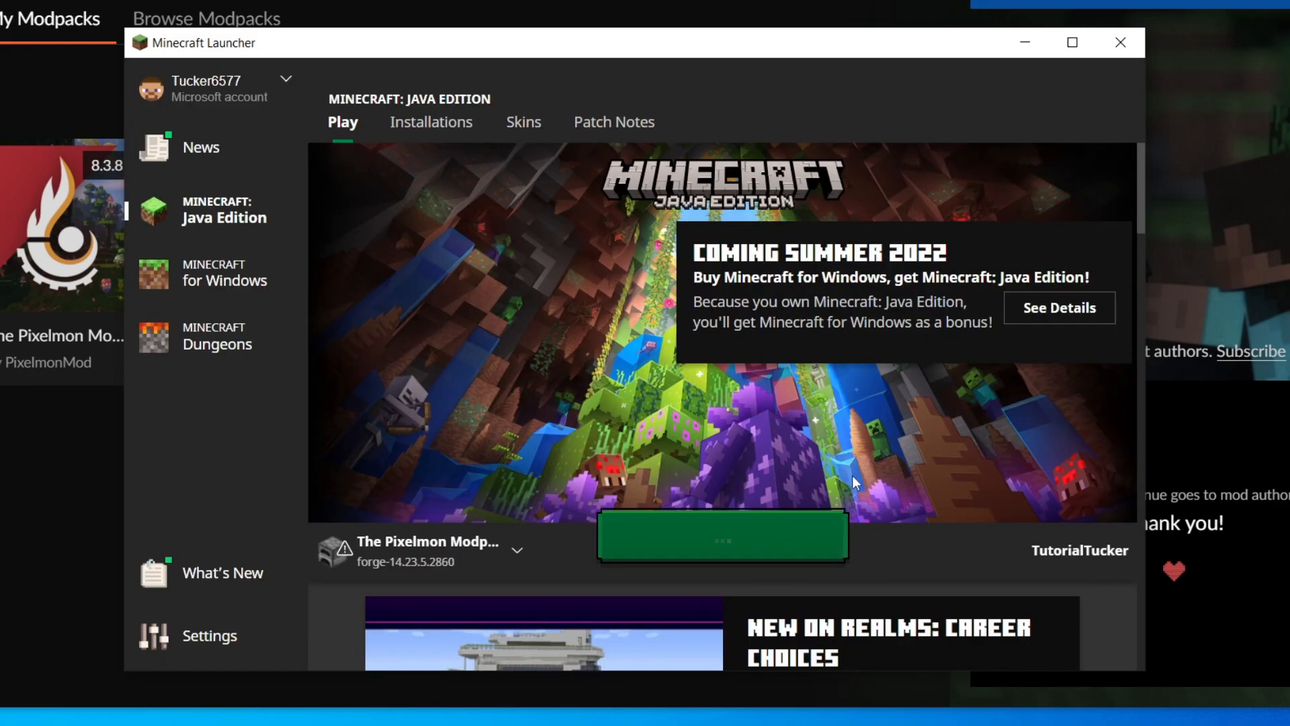
From the Pixelmon title screen, go to Singleplayer and start creating a new world
left_click(721, 536)
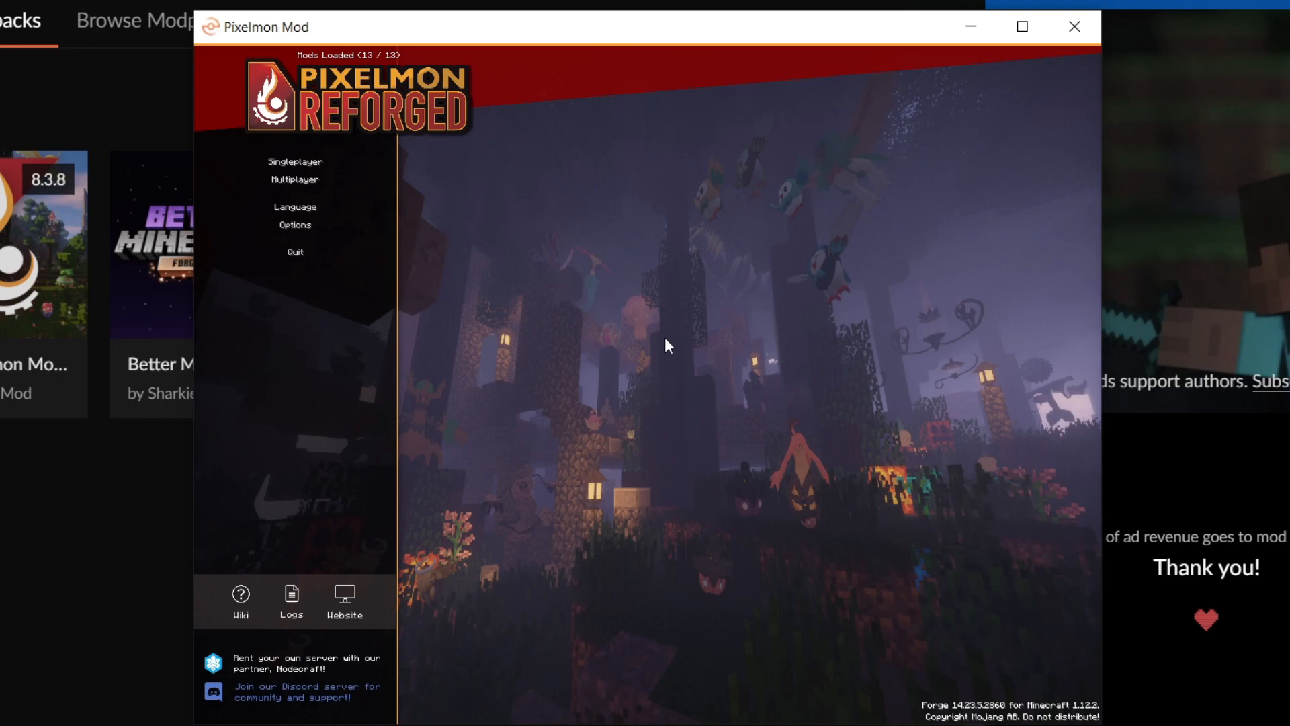
left_click(294, 160)
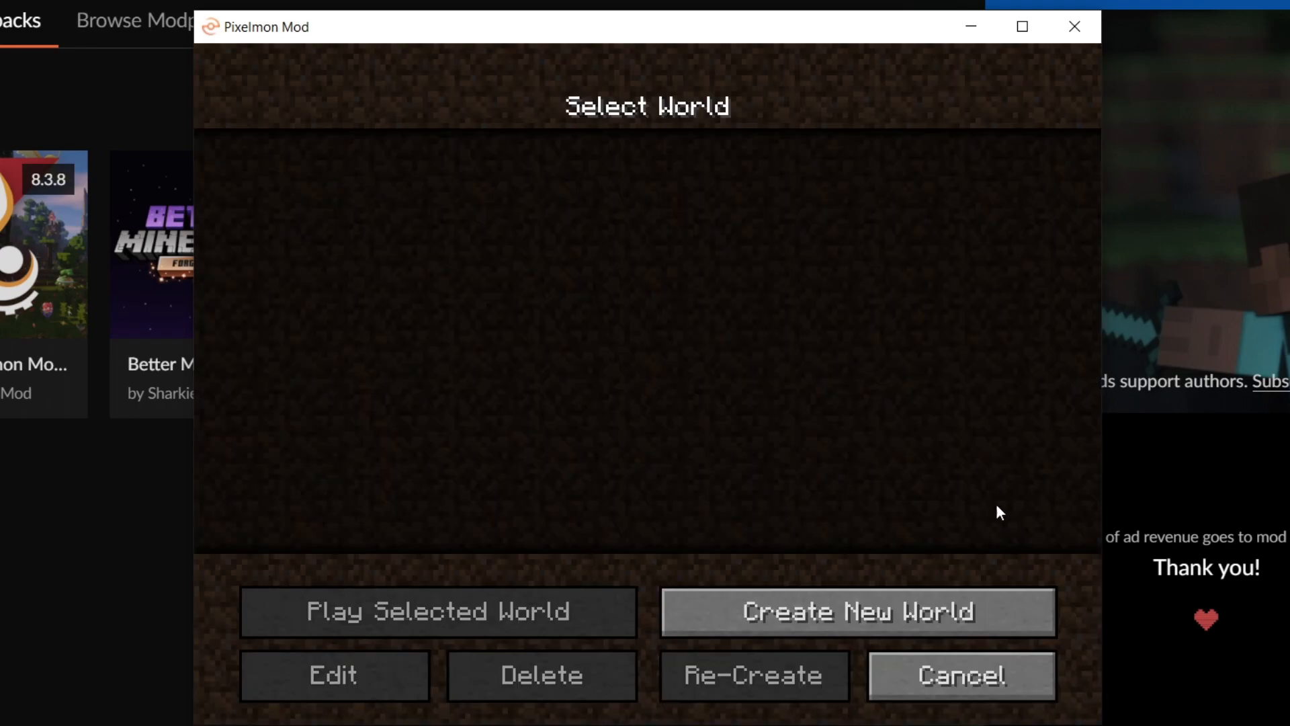
left_click(856, 610)
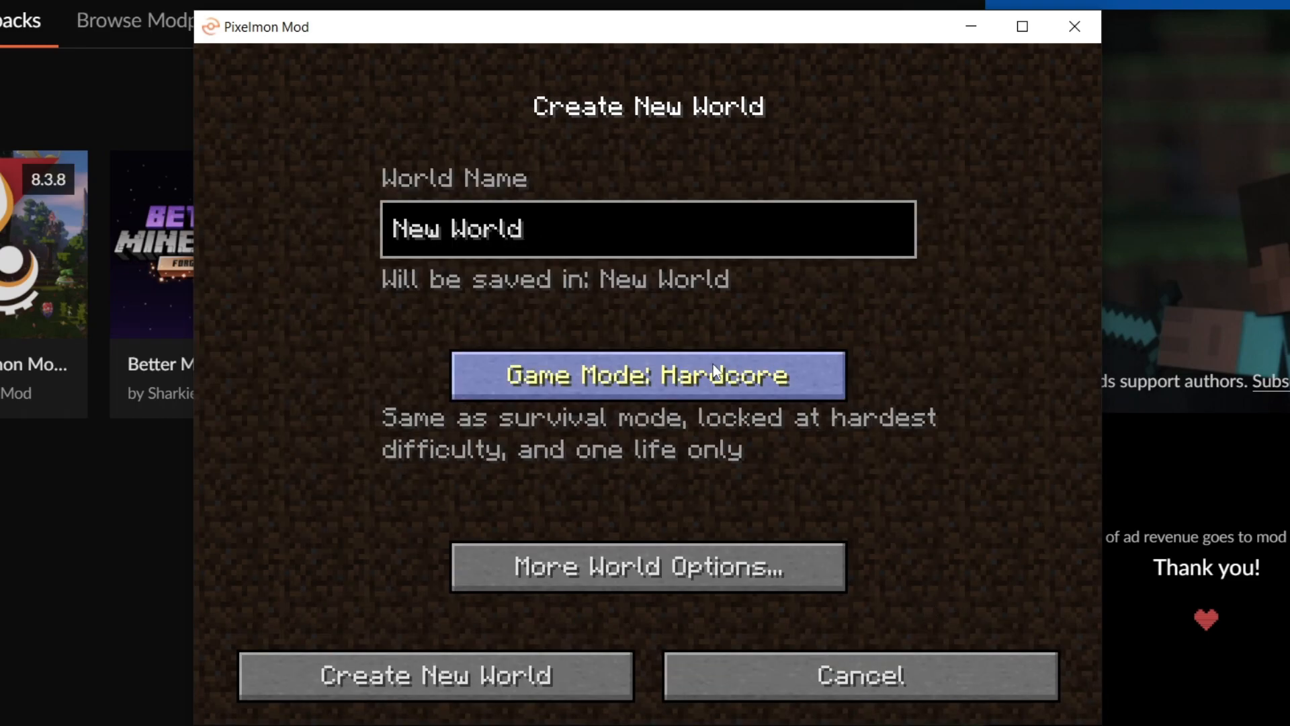